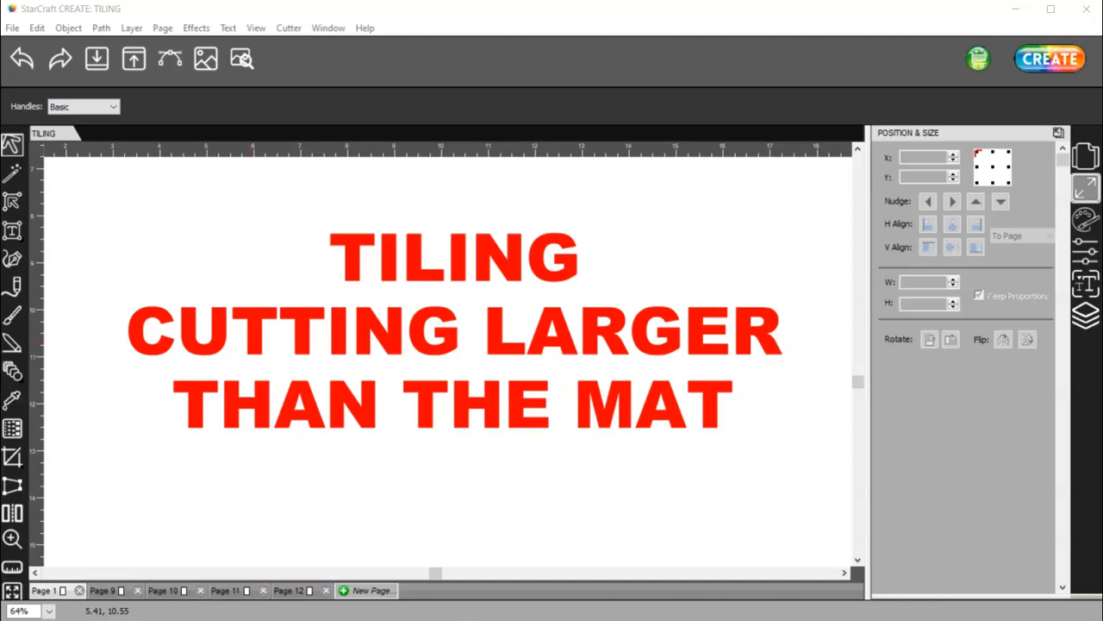
Step: Import NATIVITY.svg from the Desktop onto the blank Page 9
{"action": "left_click", "coordinate": [103, 589]}
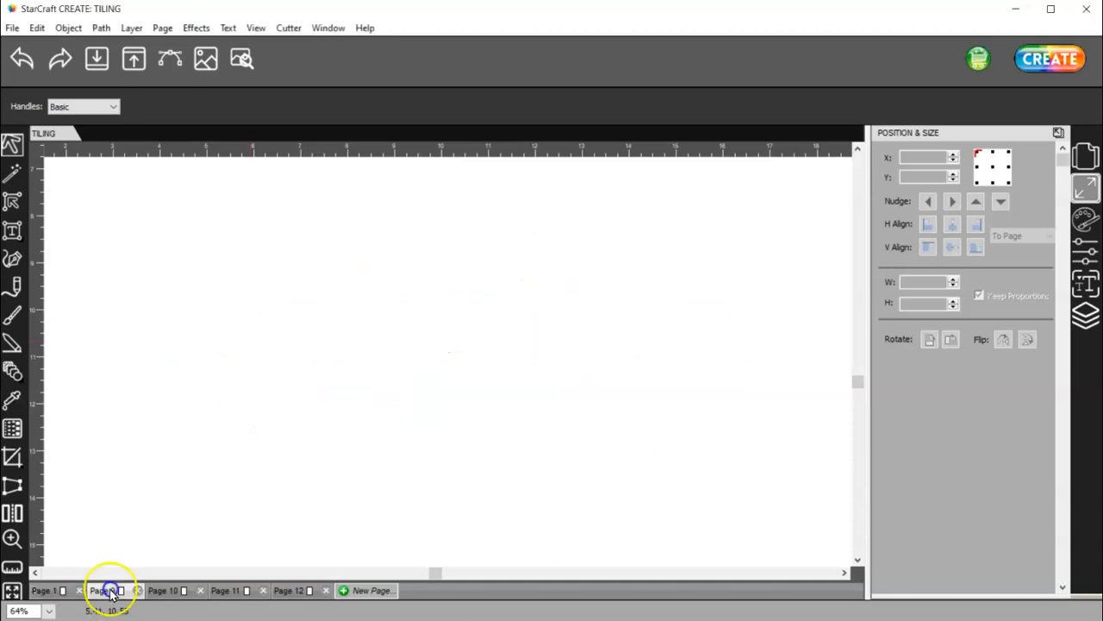
{"action": "left_click", "coordinate": [103, 589]}
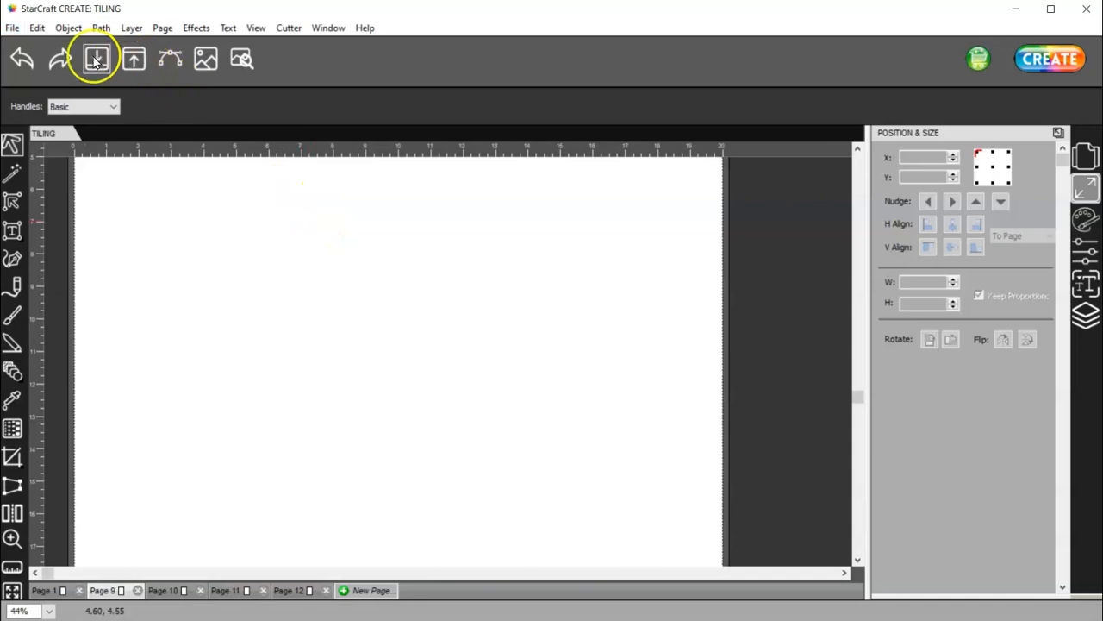
{"action": "left_click", "coordinate": [97, 58]}
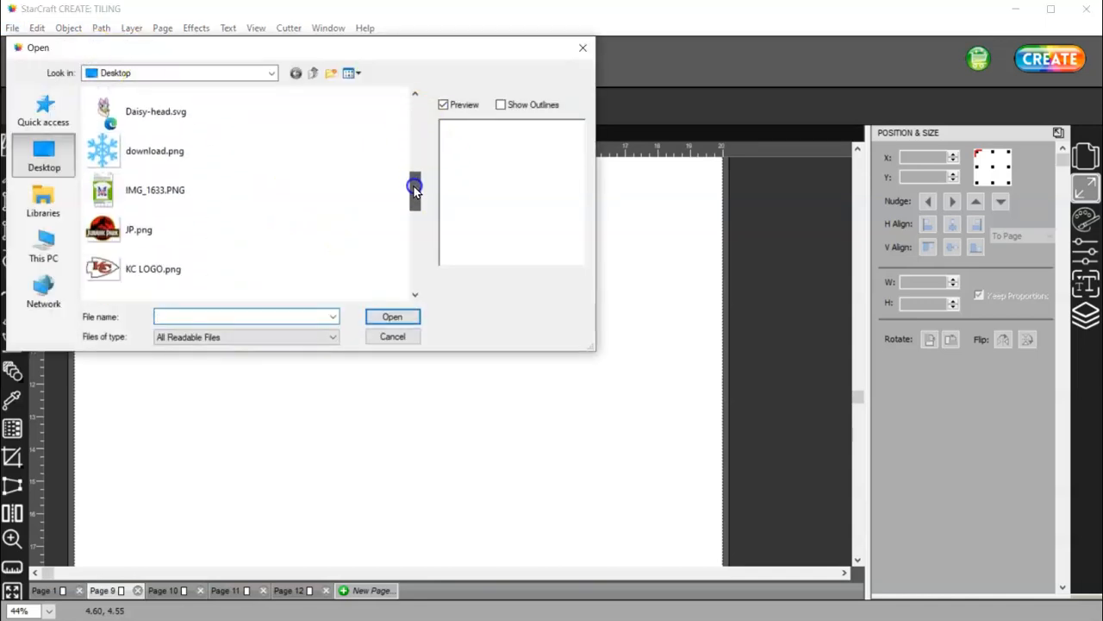
{"action": "left_click", "coordinate": [152, 193]}
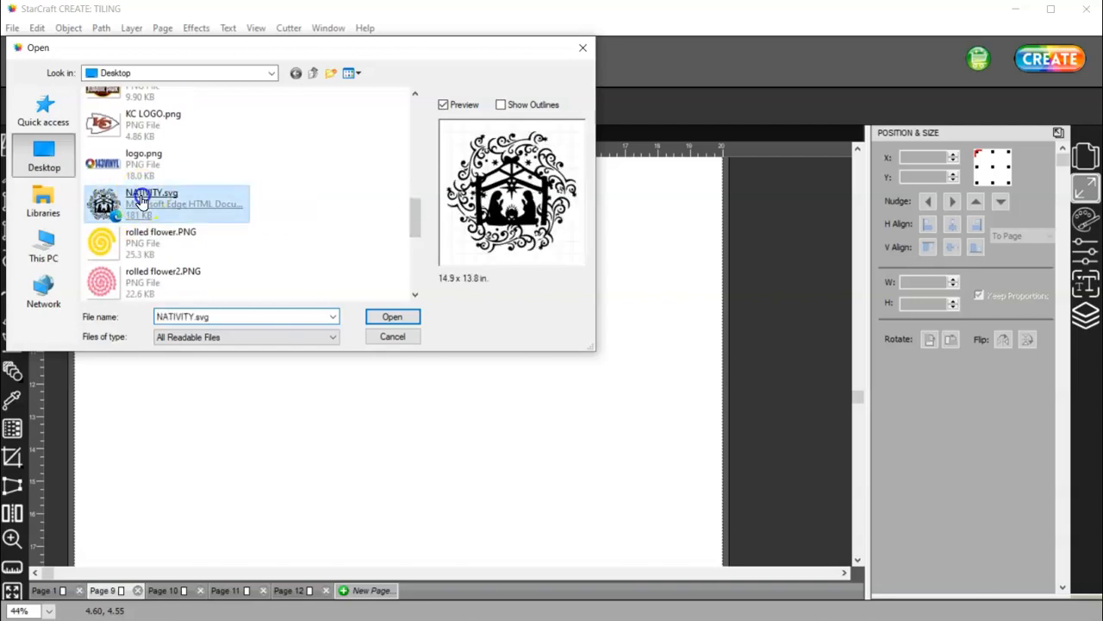
{"action": "left_click", "coordinate": [391, 317]}
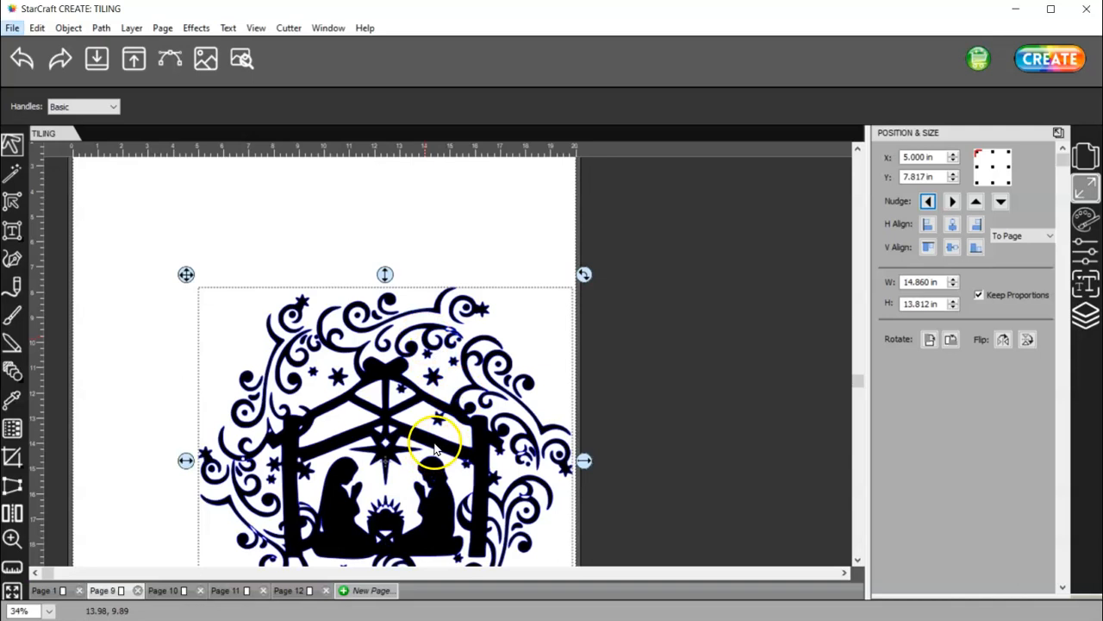
Step: Resize the design proportionally to 19 in wide and set its position to X 0, Y 0
{"action": "left_click_drag", "start_coordinate": [435, 439], "coordinate": [310, 379]}
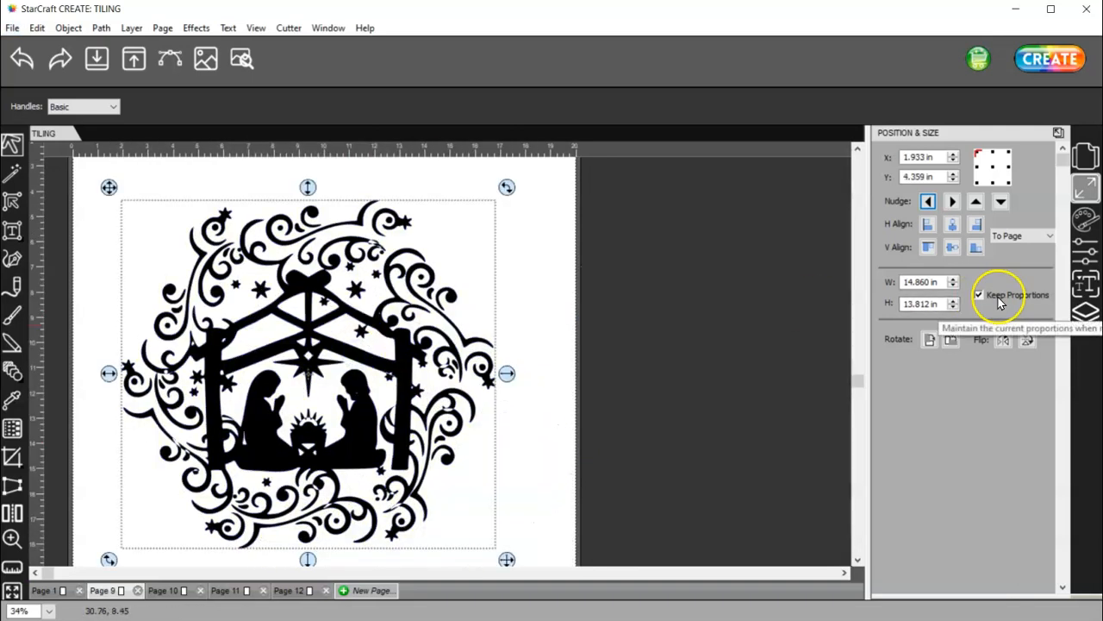
{"action": "left_click", "coordinate": [922, 283]}
{"action": "type", "text": "1"}
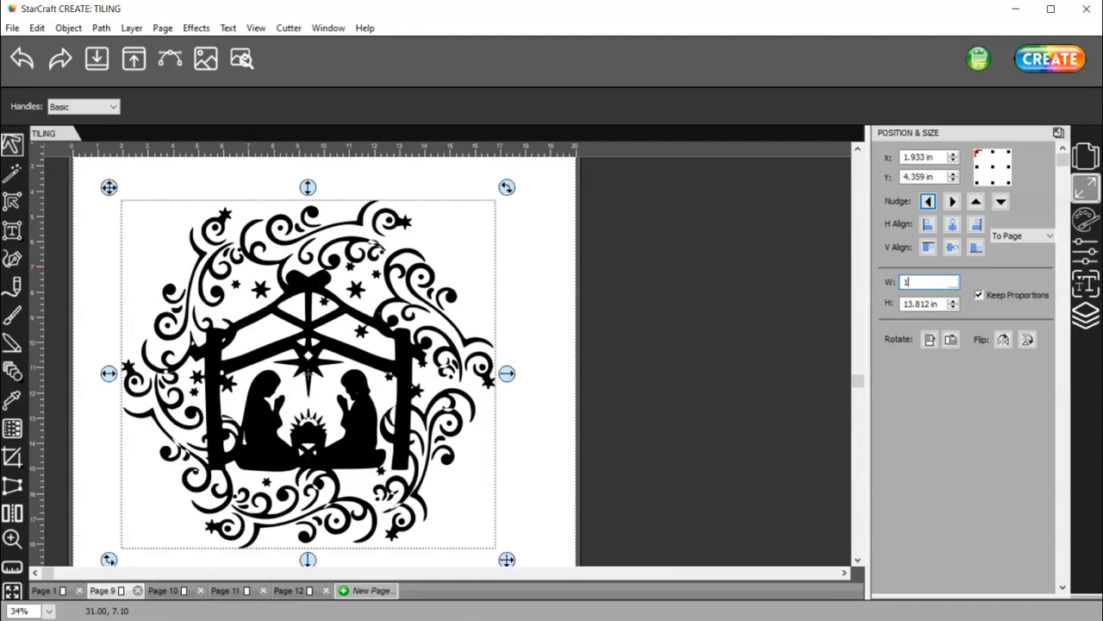
{"action": "type", "text": "9.000 in"}
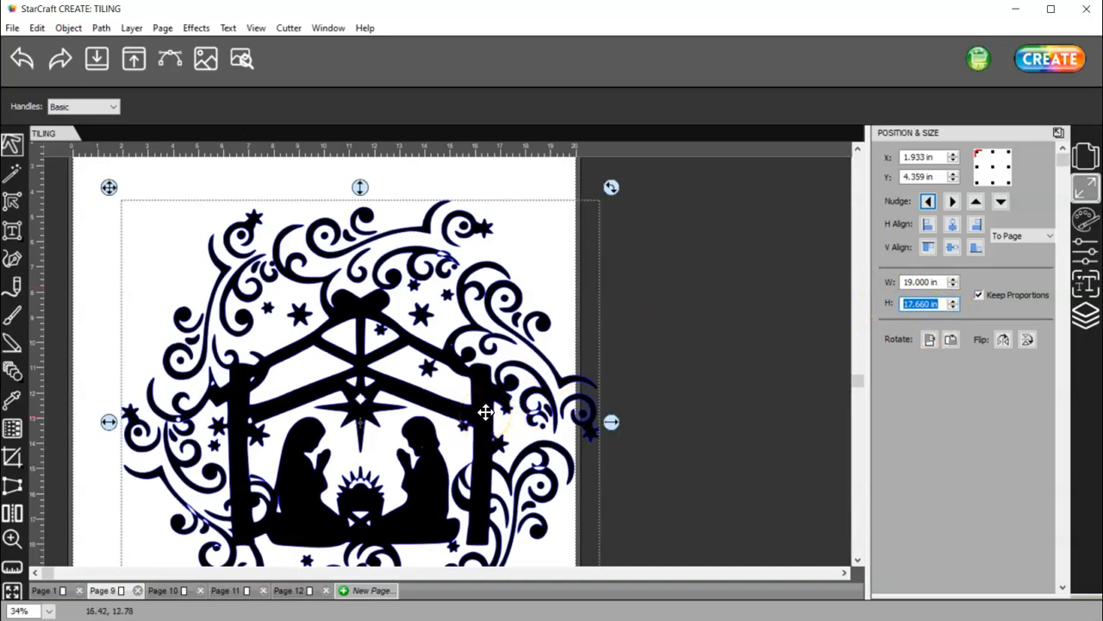
{"action": "mouse_move", "coordinate": [1006, 157]}
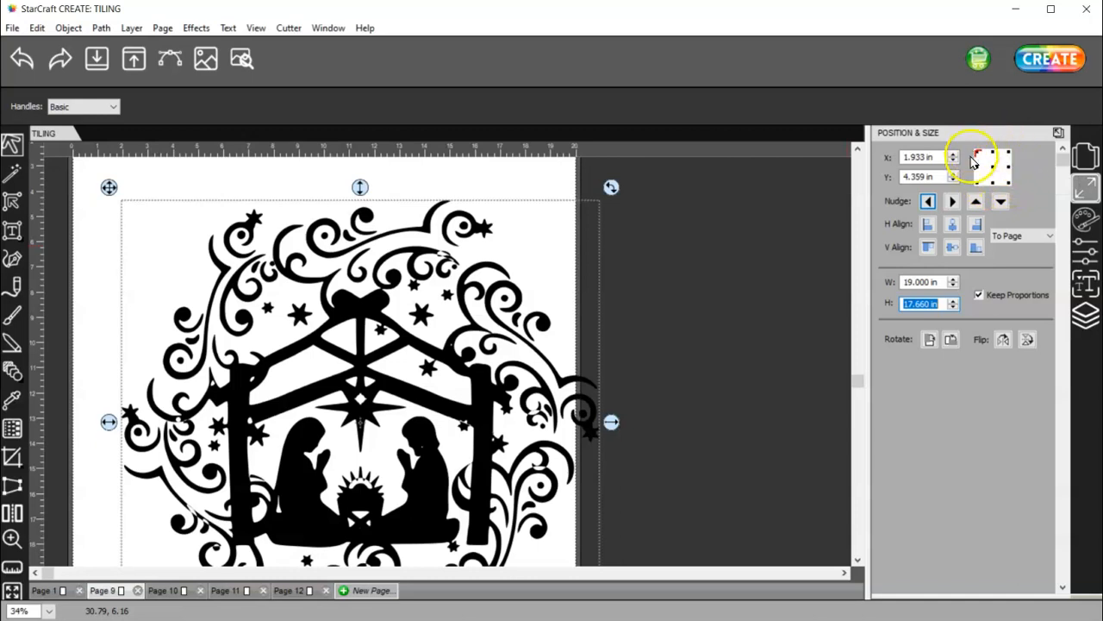
{"action": "mouse_move", "coordinate": [979, 158]}
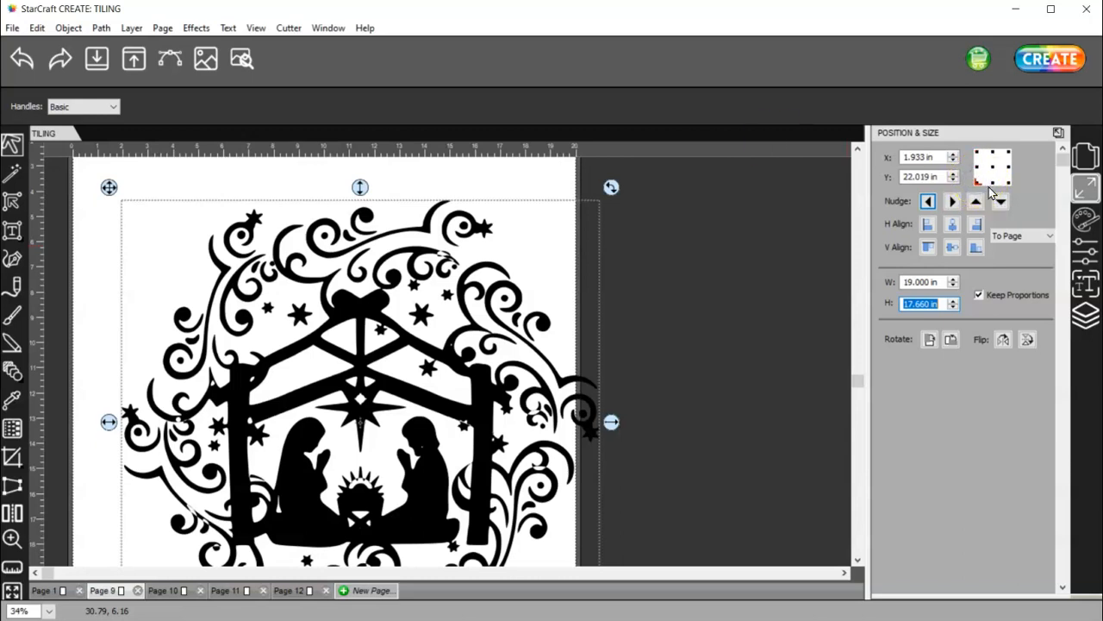
{"action": "left_click", "coordinate": [977, 152]}
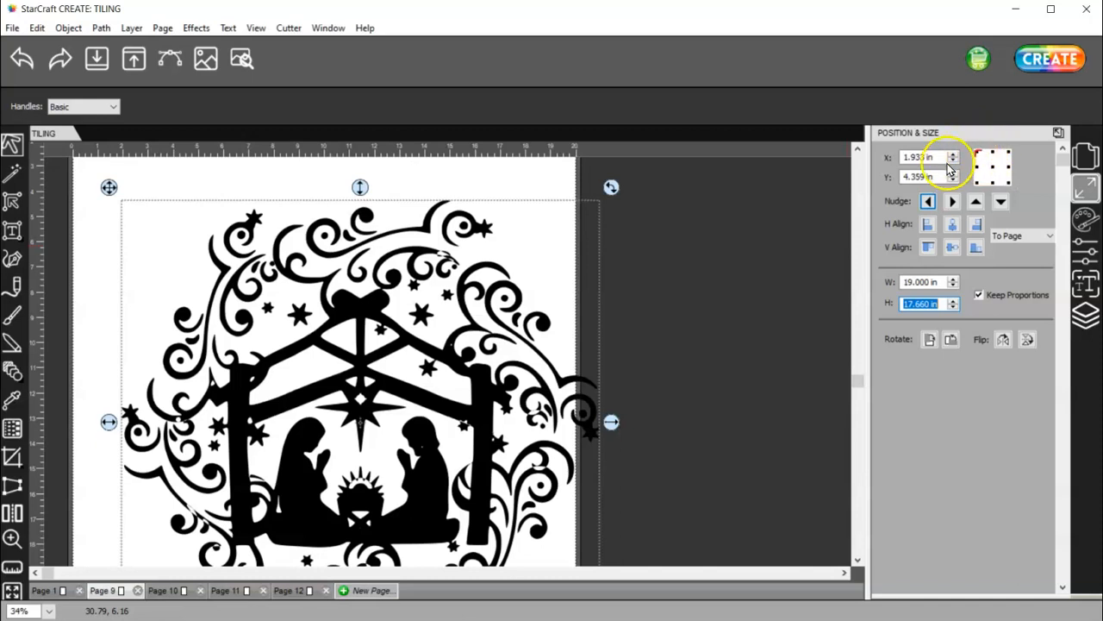
{"action": "left_click", "coordinate": [923, 157]}
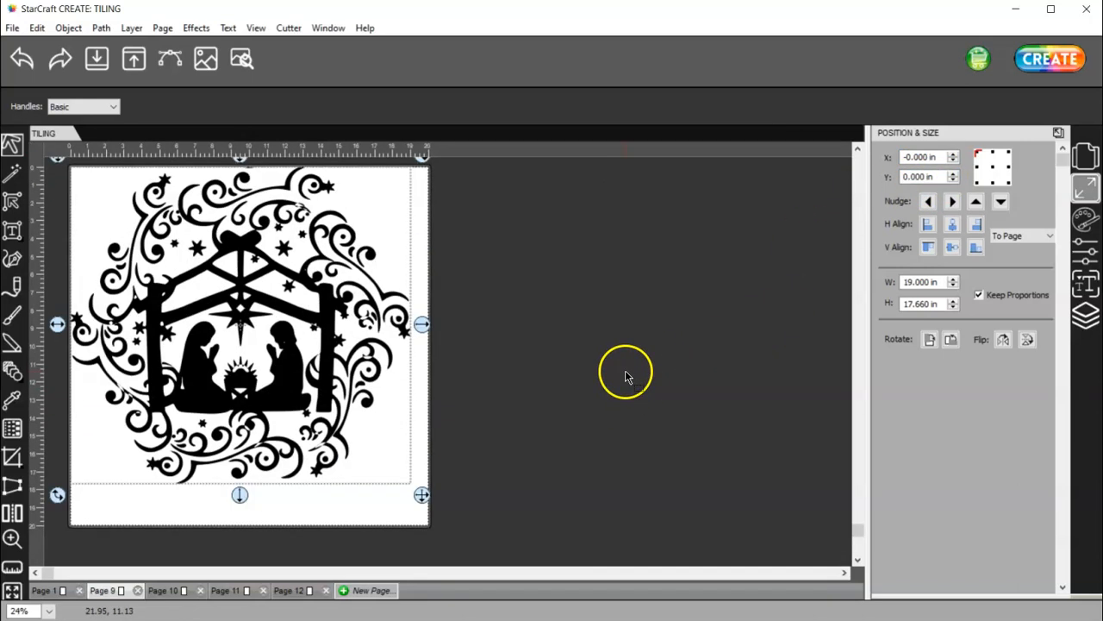
{"action": "mouse_move", "coordinate": [69, 164]}
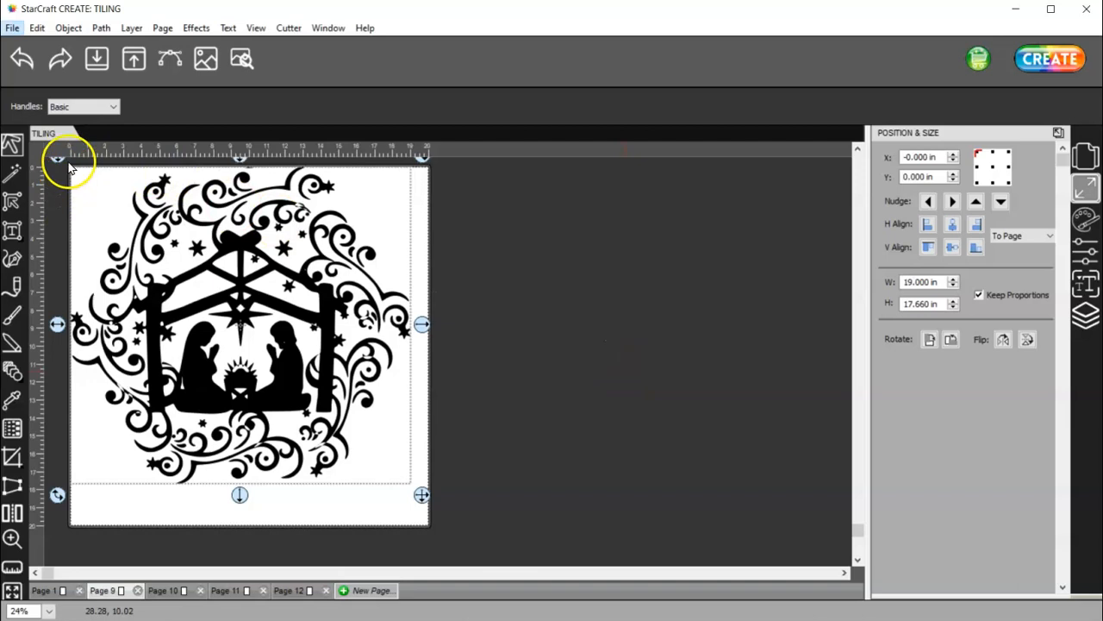
{"action": "mouse_move", "coordinate": [70, 172]}
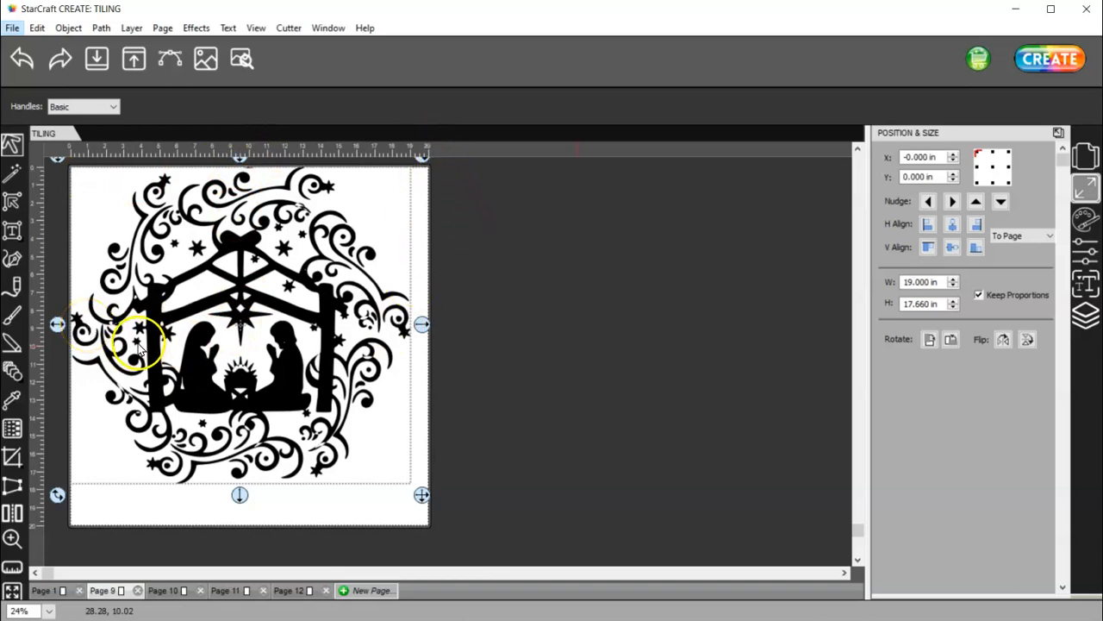
{"action": "mouse_move", "coordinate": [241, 176]}
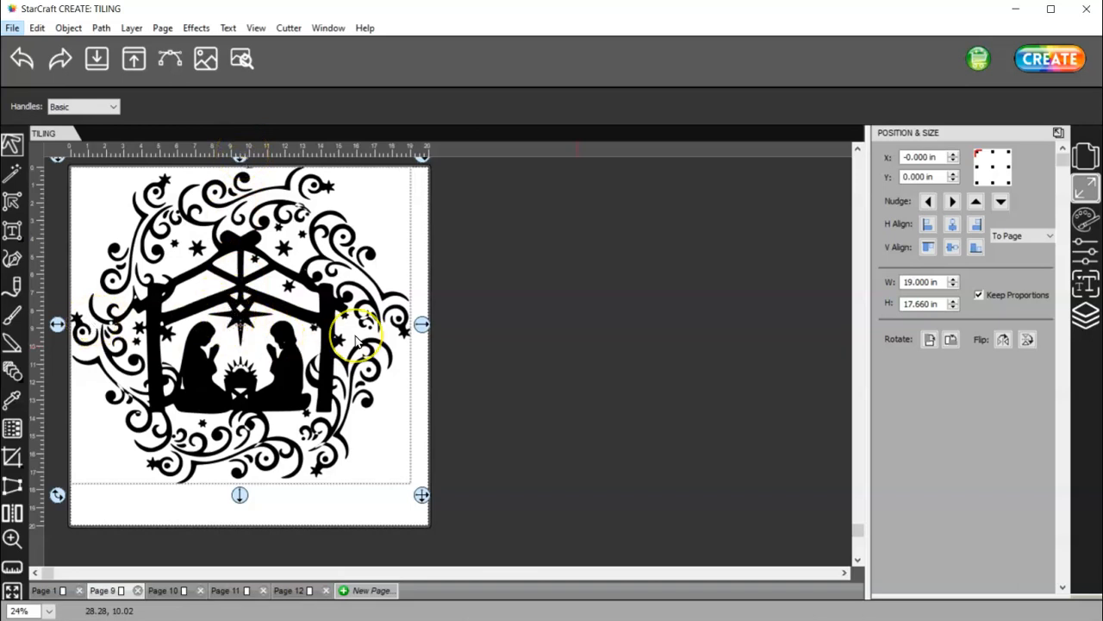
{"action": "mouse_move", "coordinate": [354, 345]}
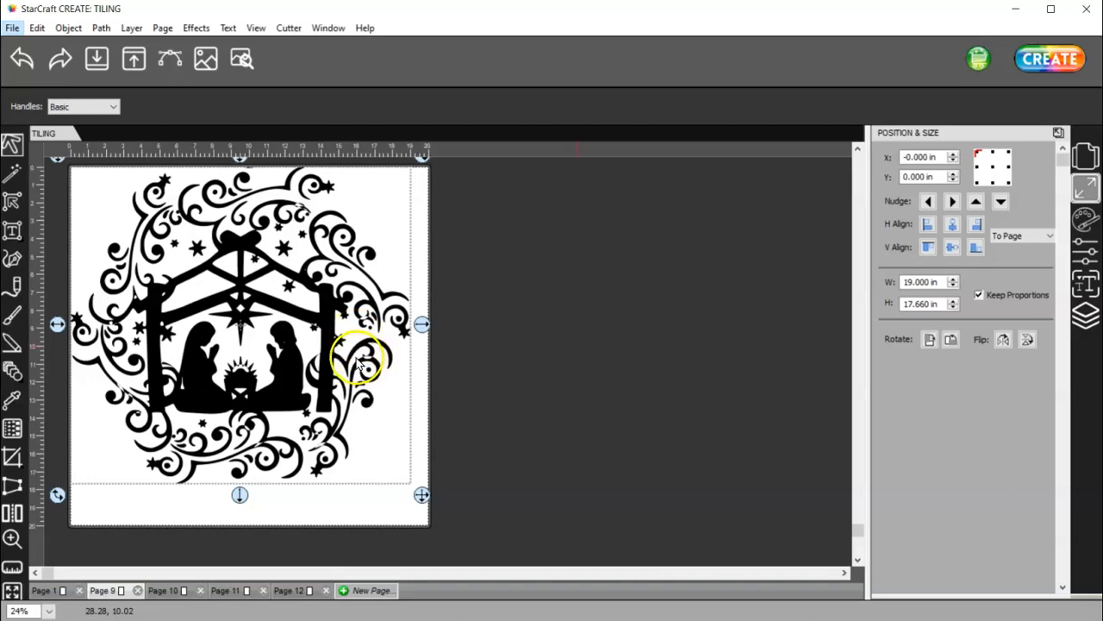
{"action": "mouse_move", "coordinate": [331, 405]}
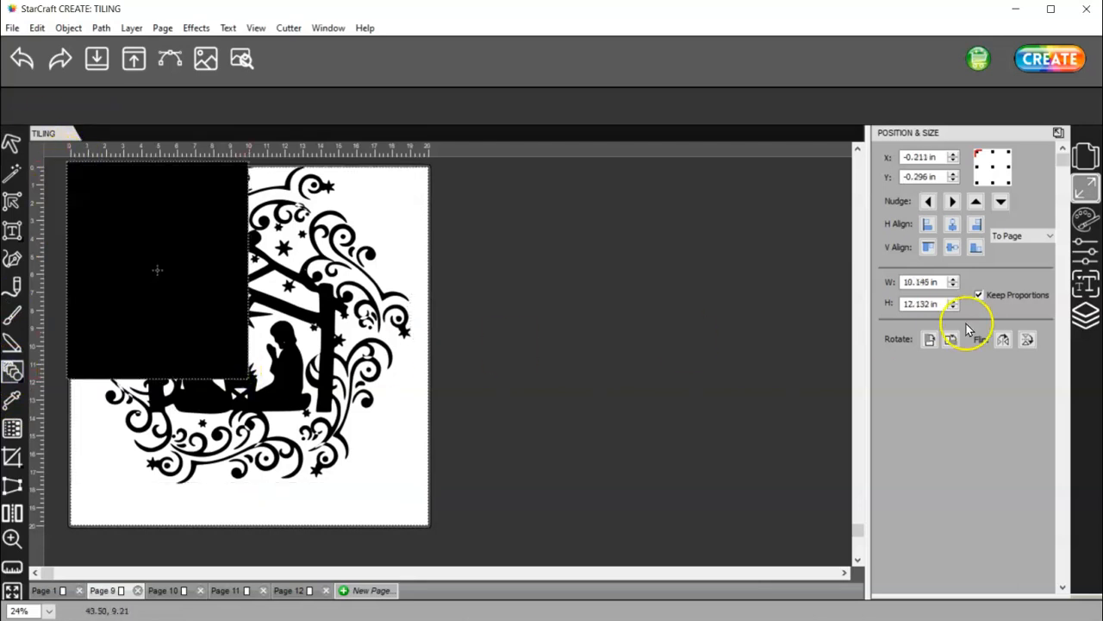
Step: Set the square to 11 by 11 in and place it at X 0, Y 0
{"action": "left_click", "coordinate": [923, 283]}
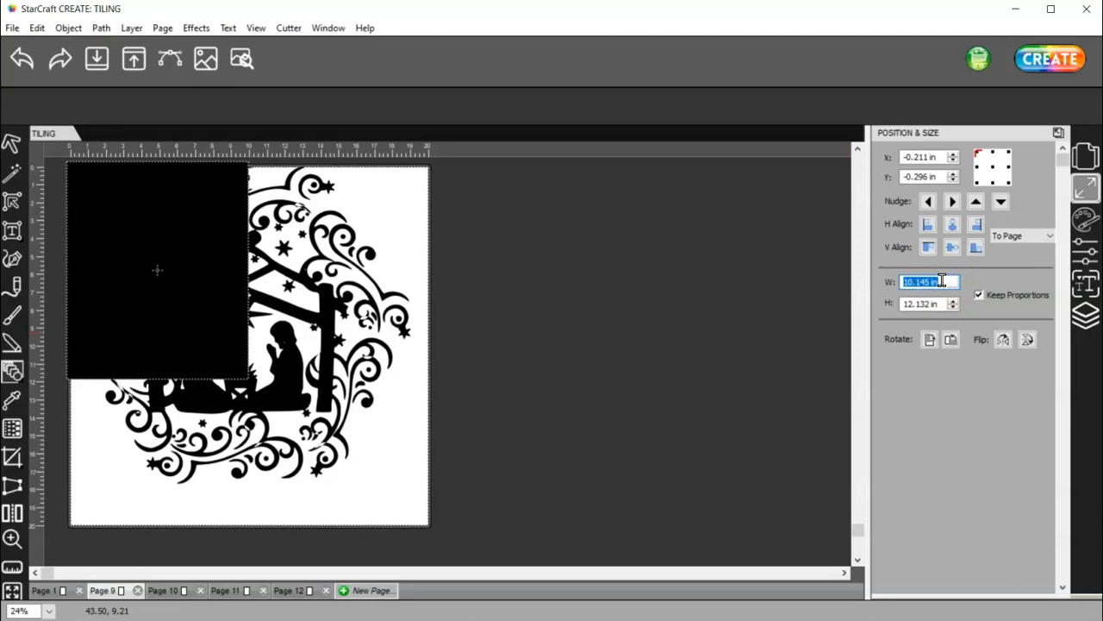
{"action": "type", "text": "11.000"}
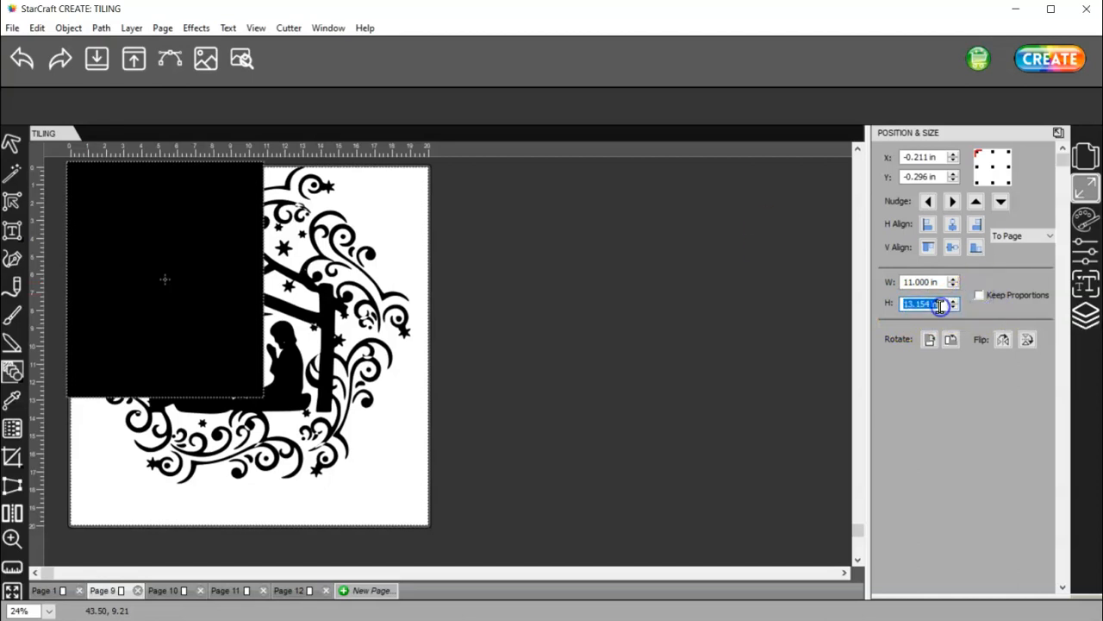
{"action": "type", "text": "11"}
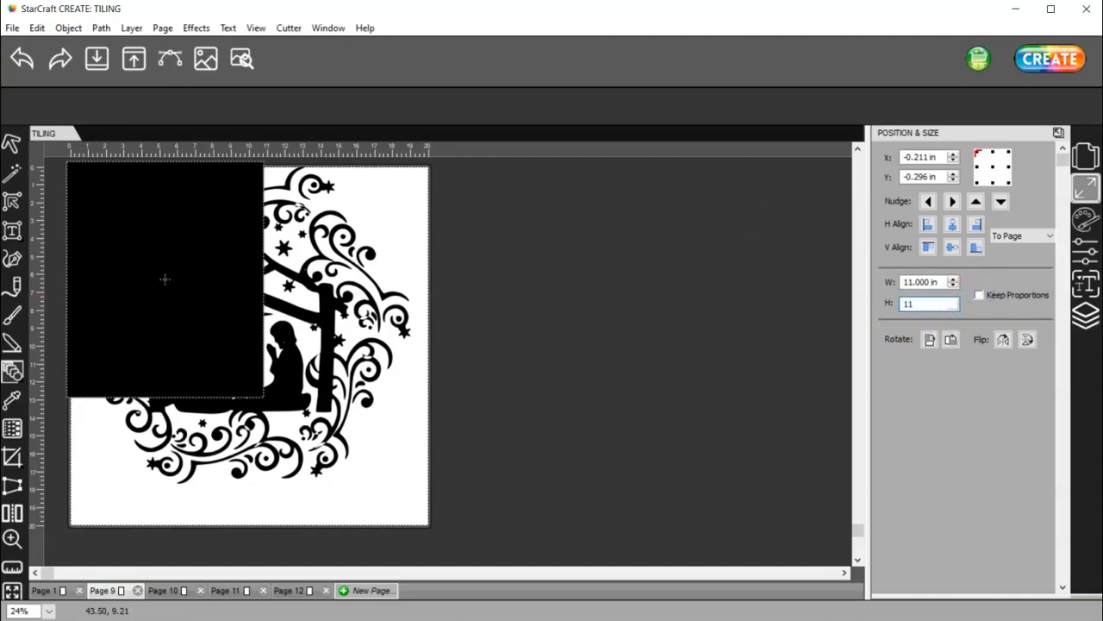
{"action": "mouse_move", "coordinate": [979, 295]}
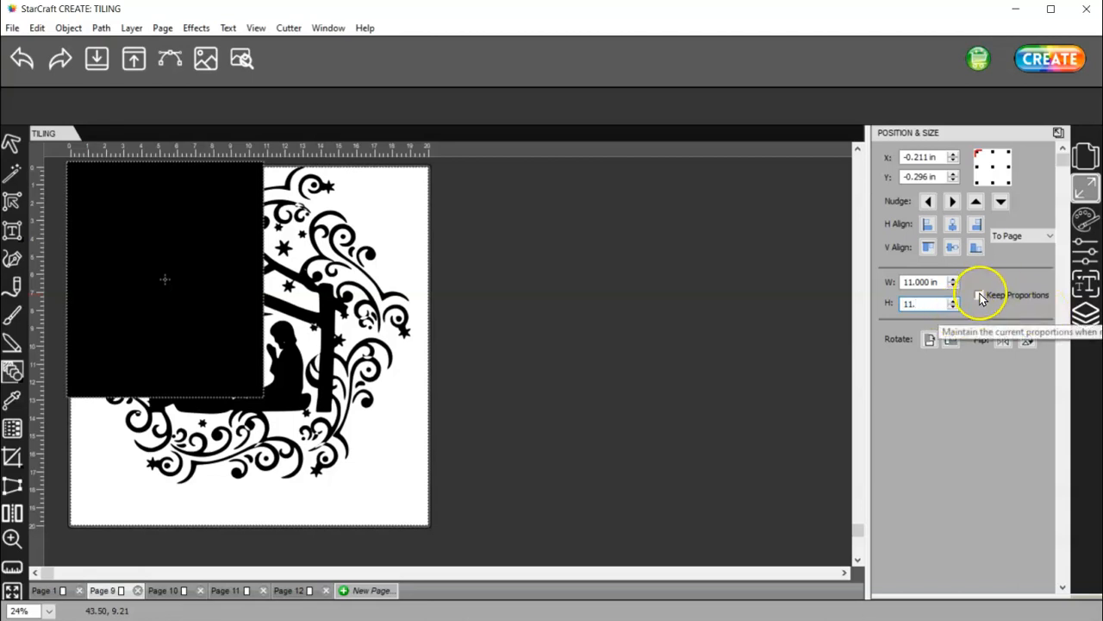
{"action": "left_click", "coordinate": [979, 294]}
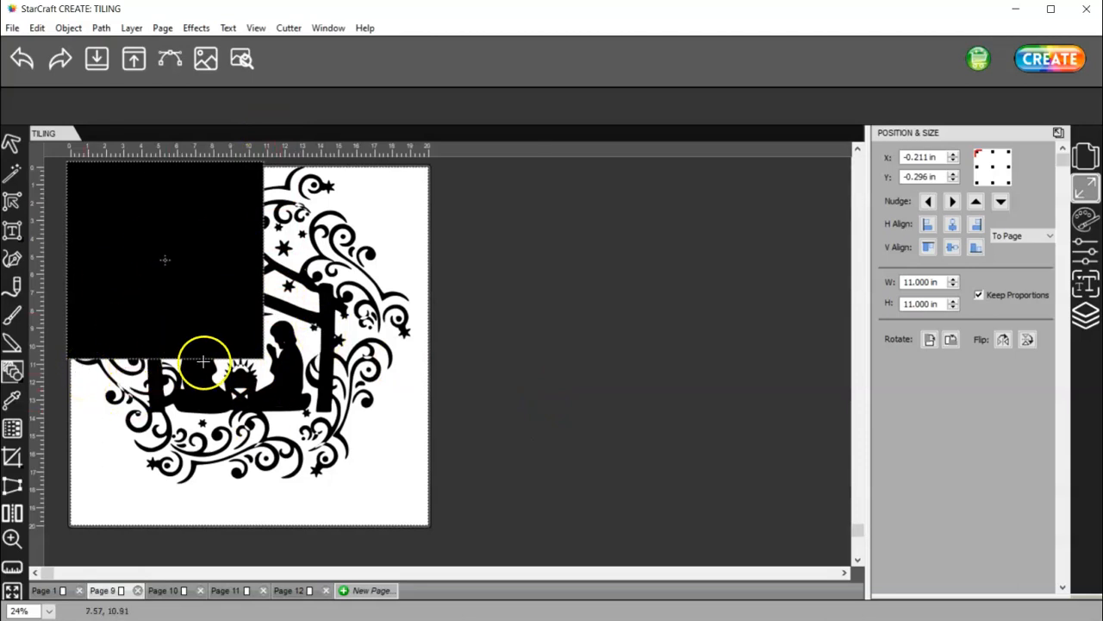
{"action": "mouse_move", "coordinate": [879, 279]}
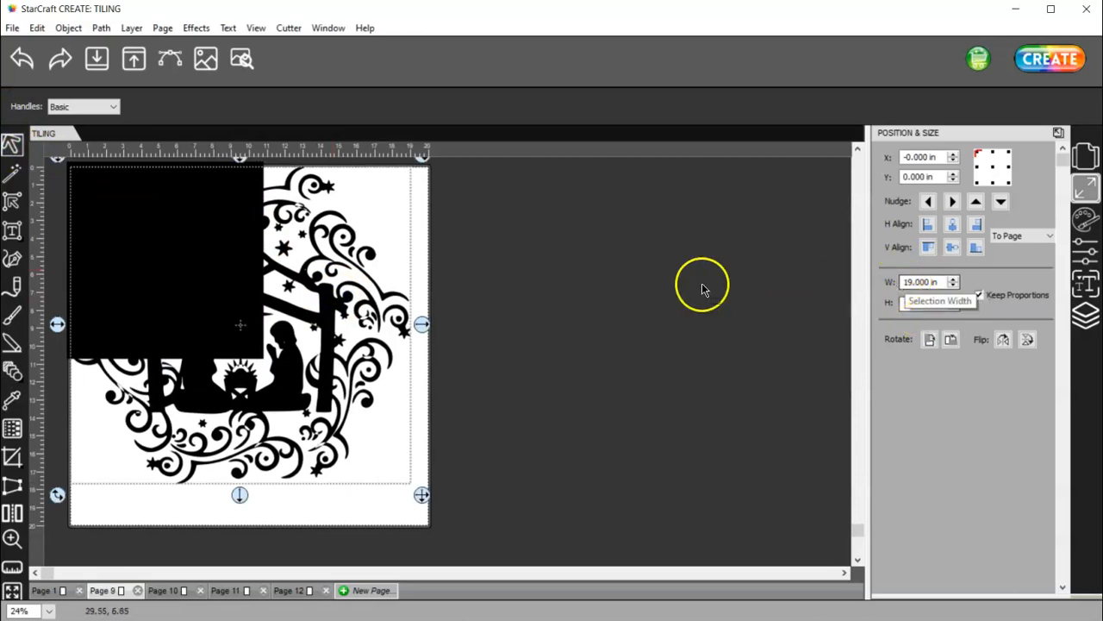
{"action": "mouse_move", "coordinate": [366, 261]}
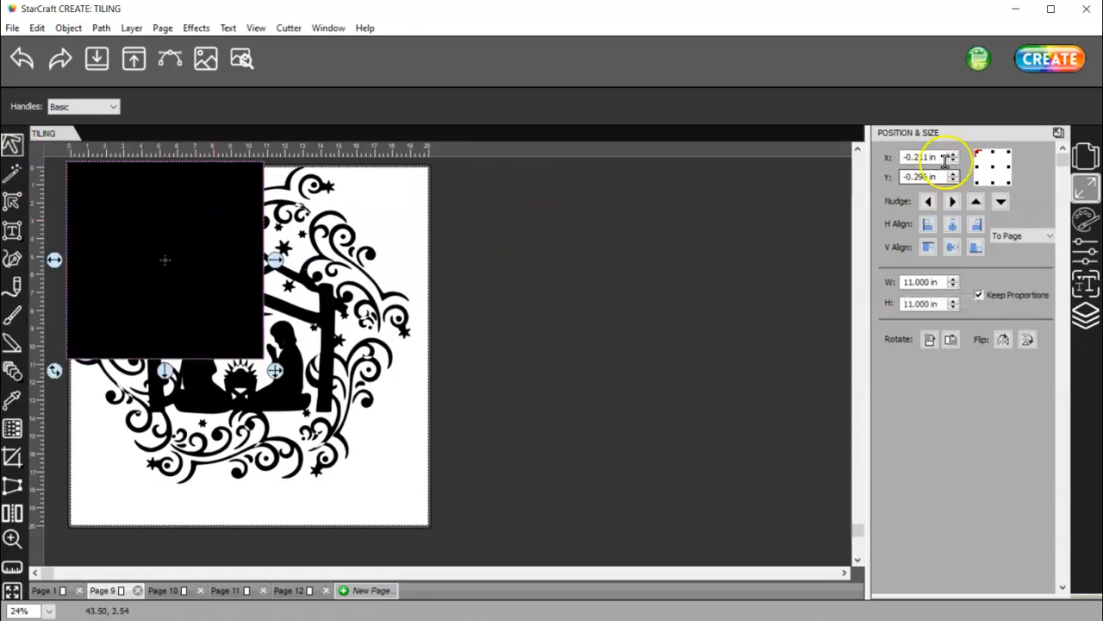
{"action": "left_click", "coordinate": [922, 157]}
{"action": "type", "text": "0.000"}
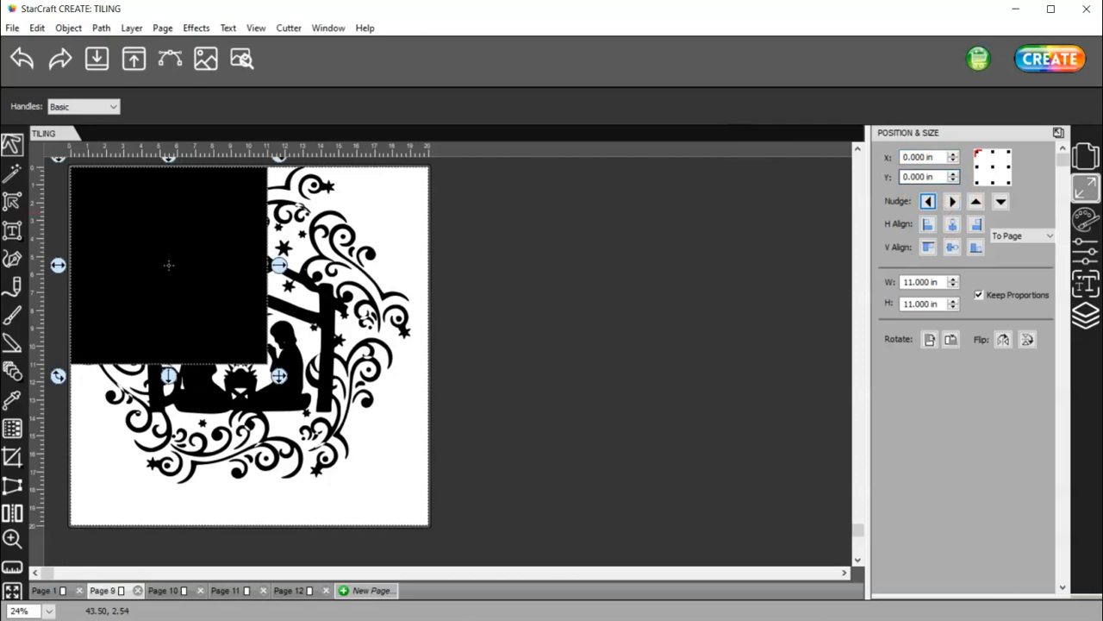
{"action": "left_click", "coordinate": [922, 176]}
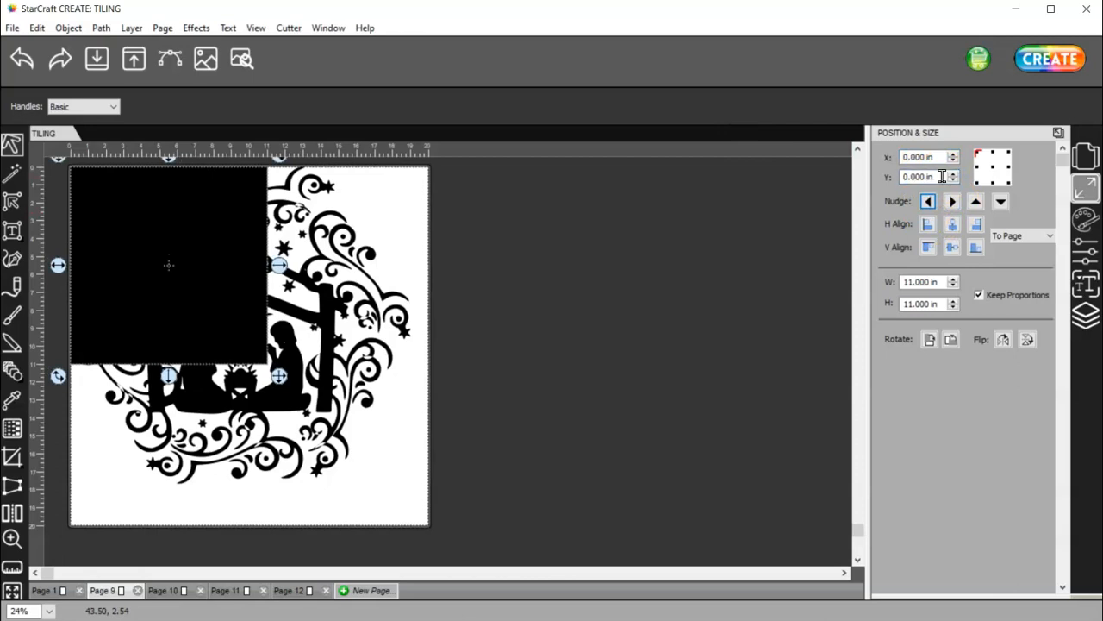
Step: Fill the square solid blue from the Color Picker
{"action": "left_click", "coordinate": [980, 159]}
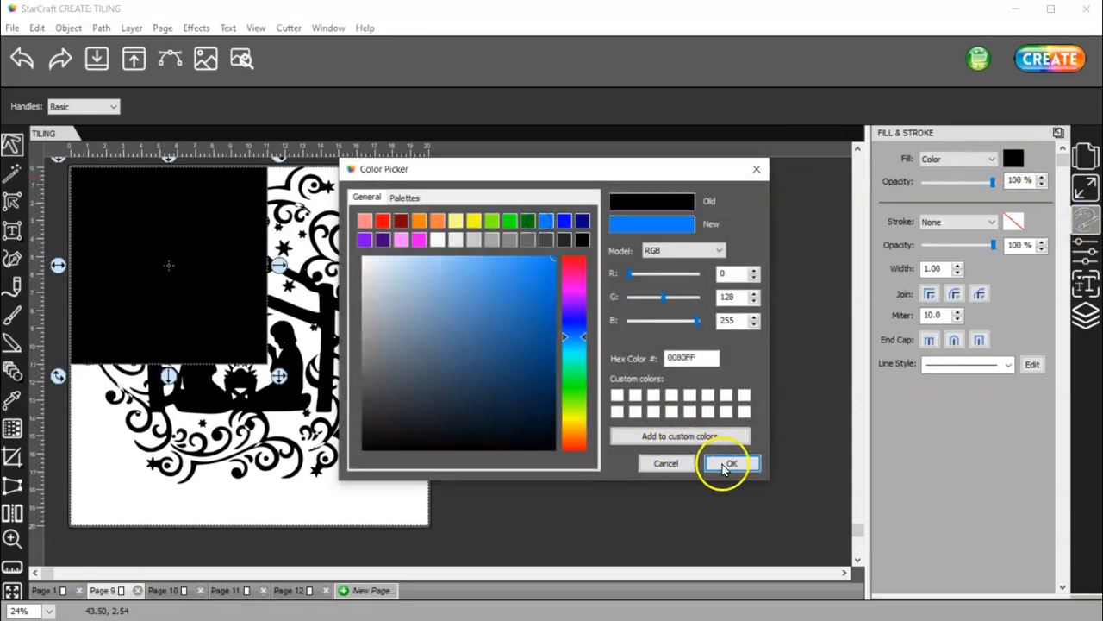
{"action": "left_click", "coordinate": [731, 462]}
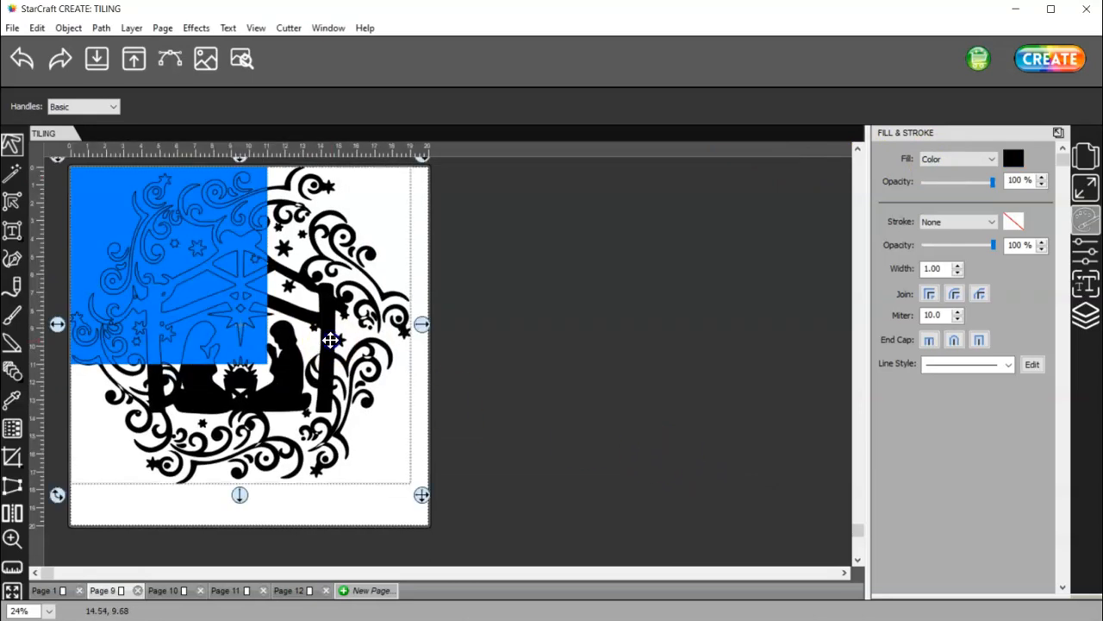
{"action": "right_click", "coordinate": [331, 342]}
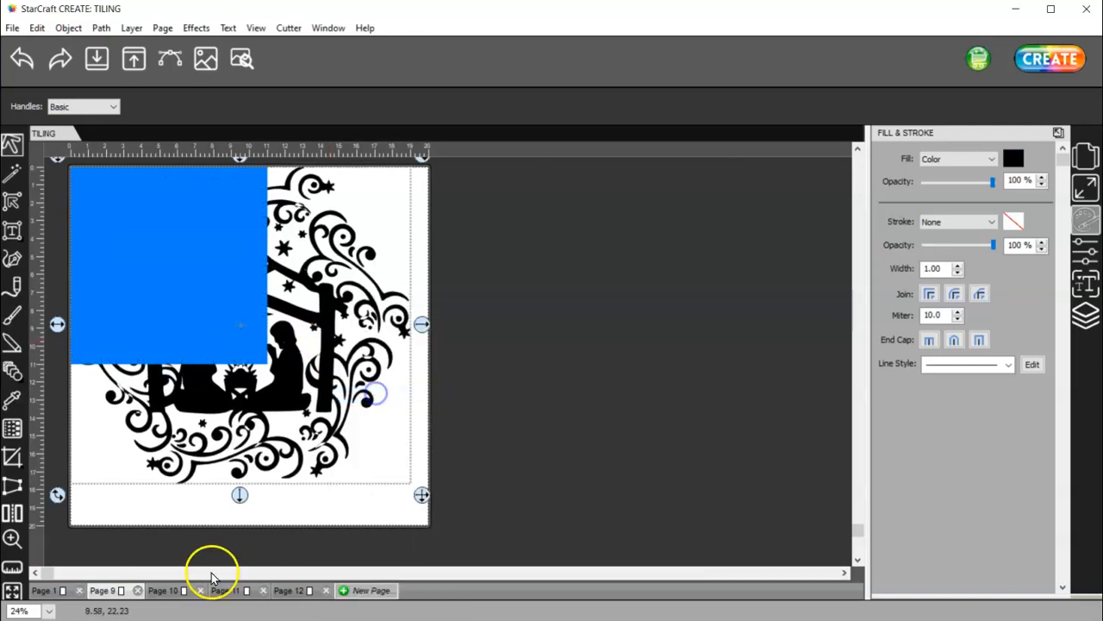
{"action": "right_click", "coordinate": [250, 296]}
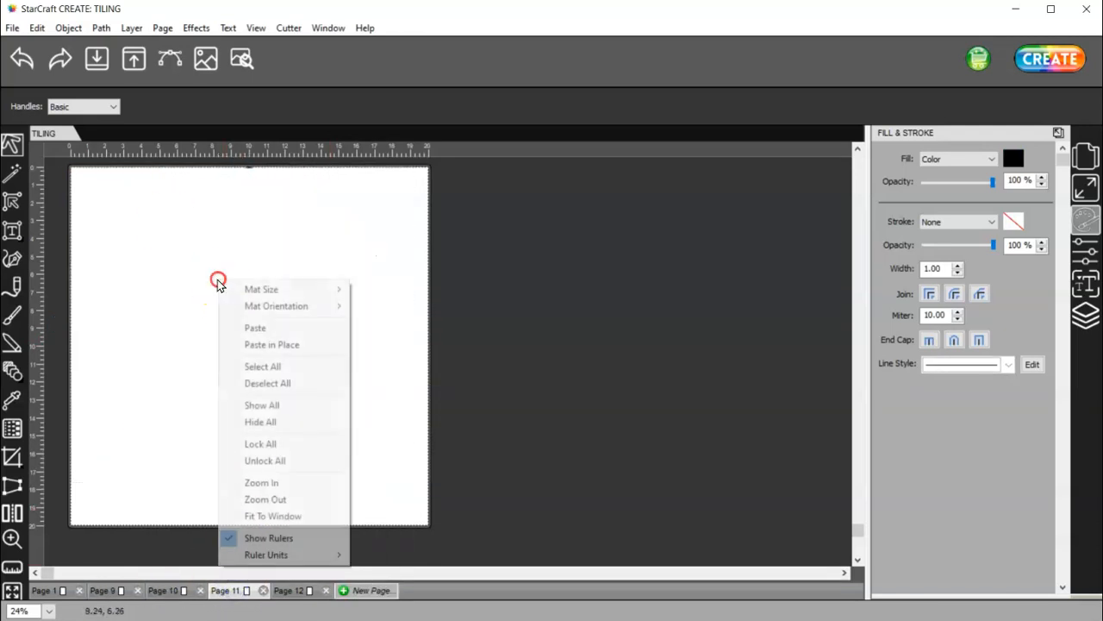
{"action": "mouse_move", "coordinate": [300, 433]}
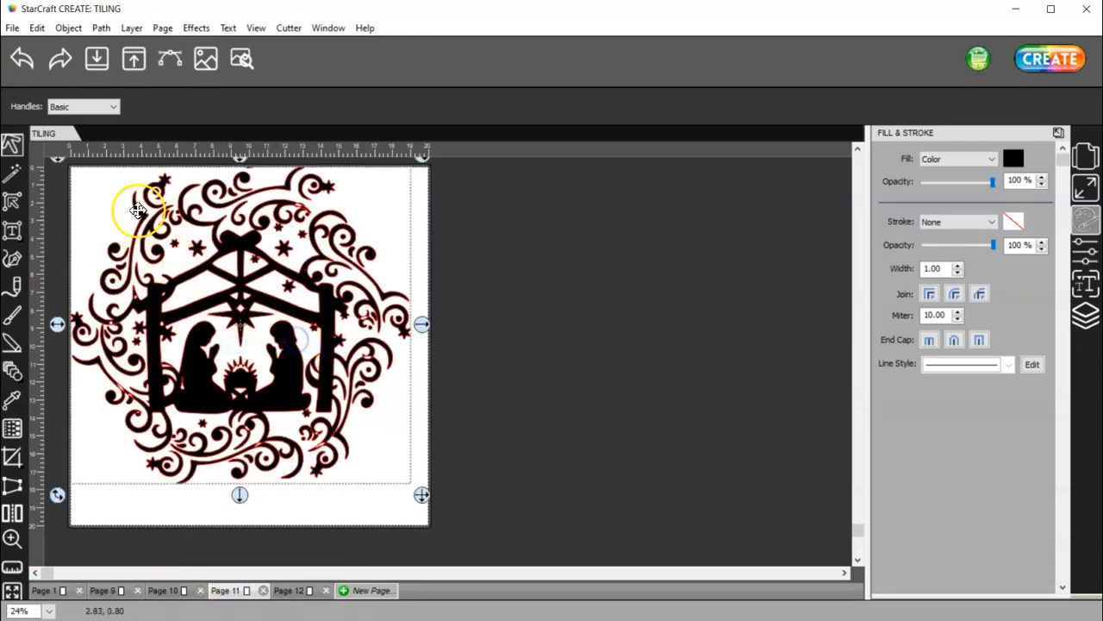
{"action": "left_click", "coordinate": [284, 589]}
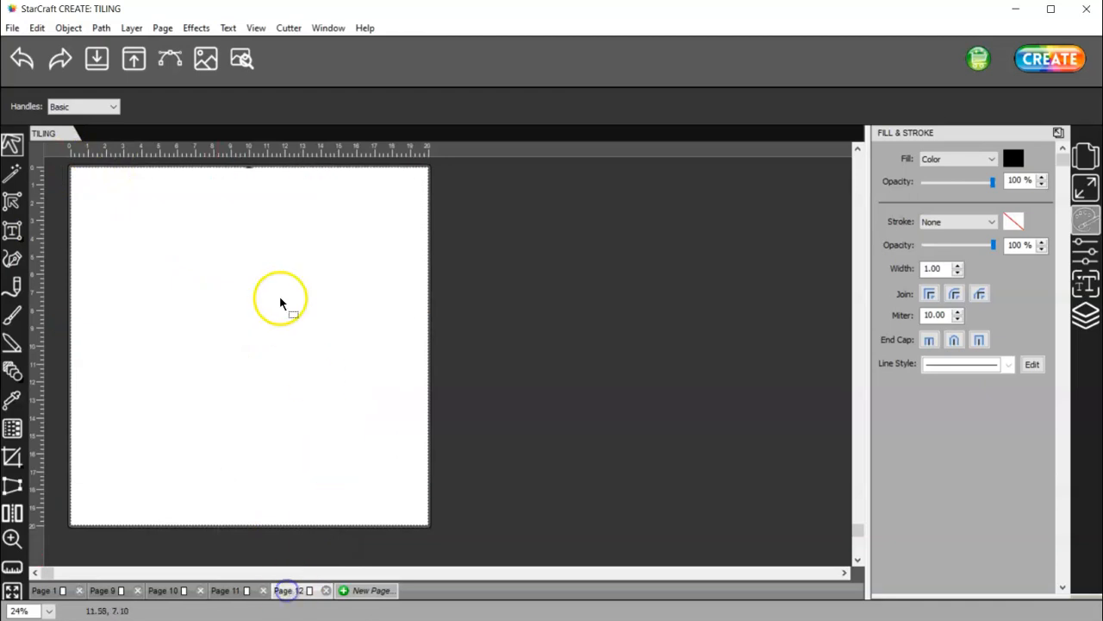
{"action": "right_click", "coordinate": [279, 302]}
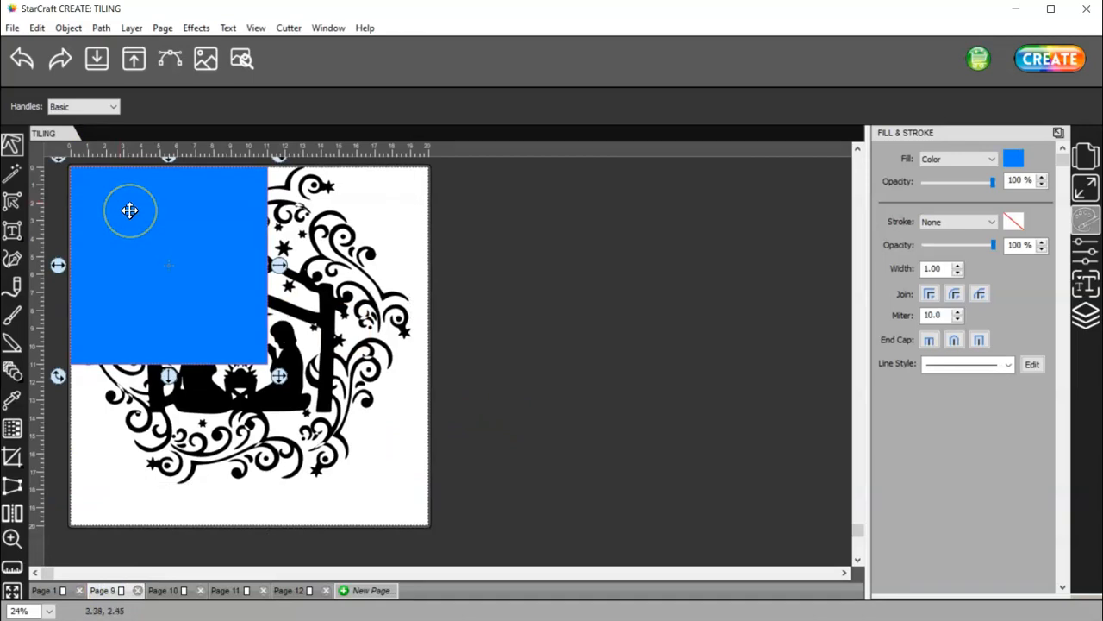
{"action": "mouse_move", "coordinate": [203, 269]}
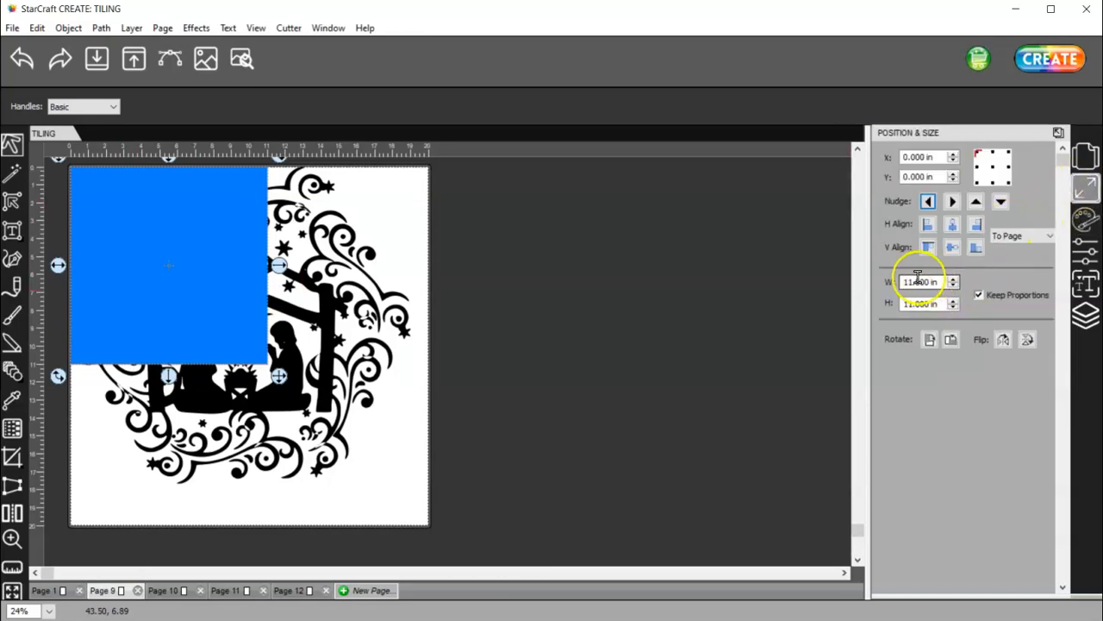
{"action": "mouse_move", "coordinate": [899, 284]}
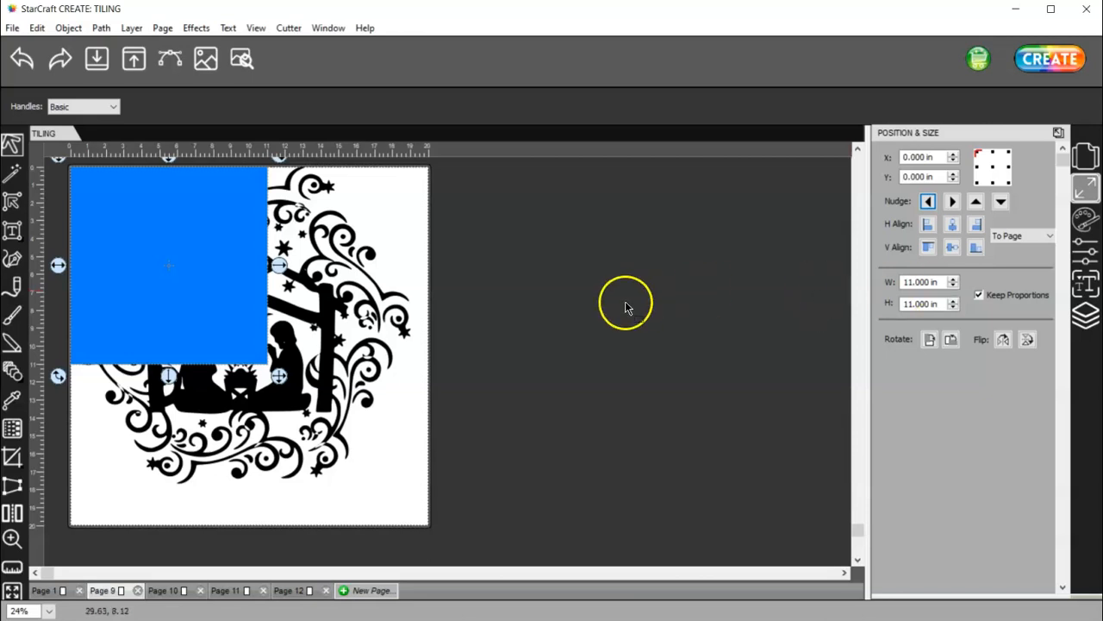
{"action": "mouse_move", "coordinate": [96, 400]}
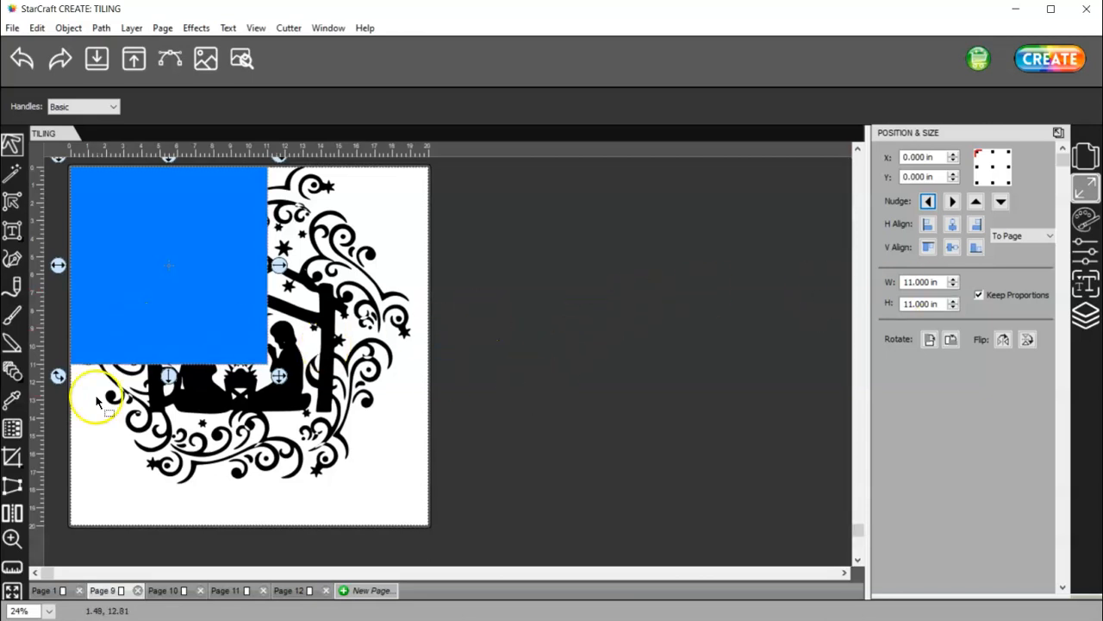
{"action": "mouse_move", "coordinate": [414, 434]}
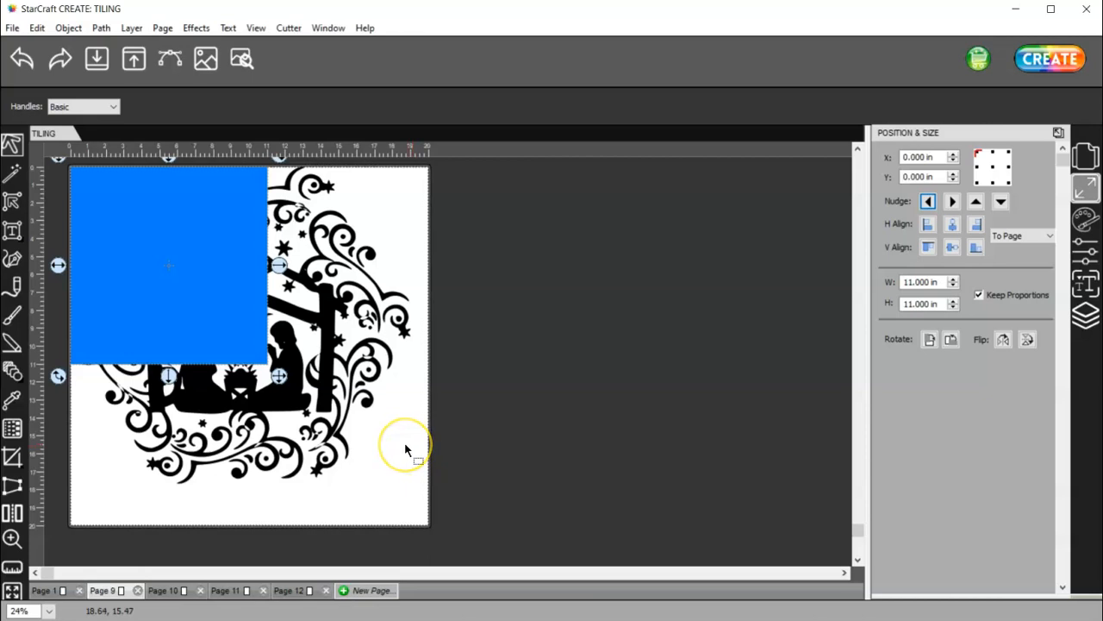
{"action": "mouse_move", "coordinate": [407, 448]}
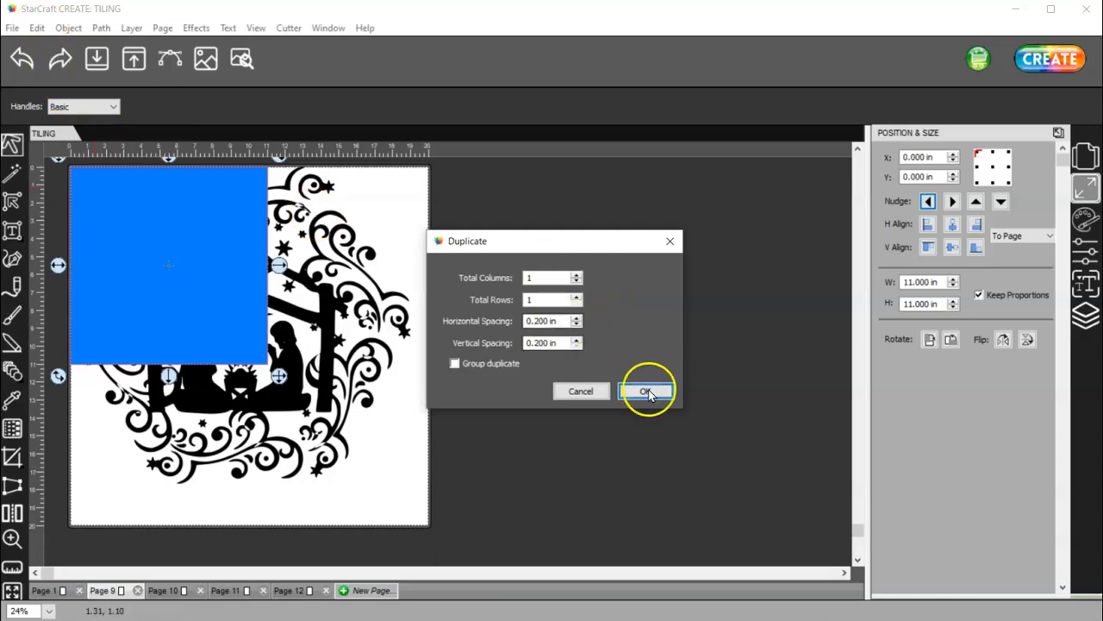
Step: Undo the paste and duplicate the square as a 2 by 2 grid with 0 in spacing
{"action": "left_click", "coordinate": [36, 27]}
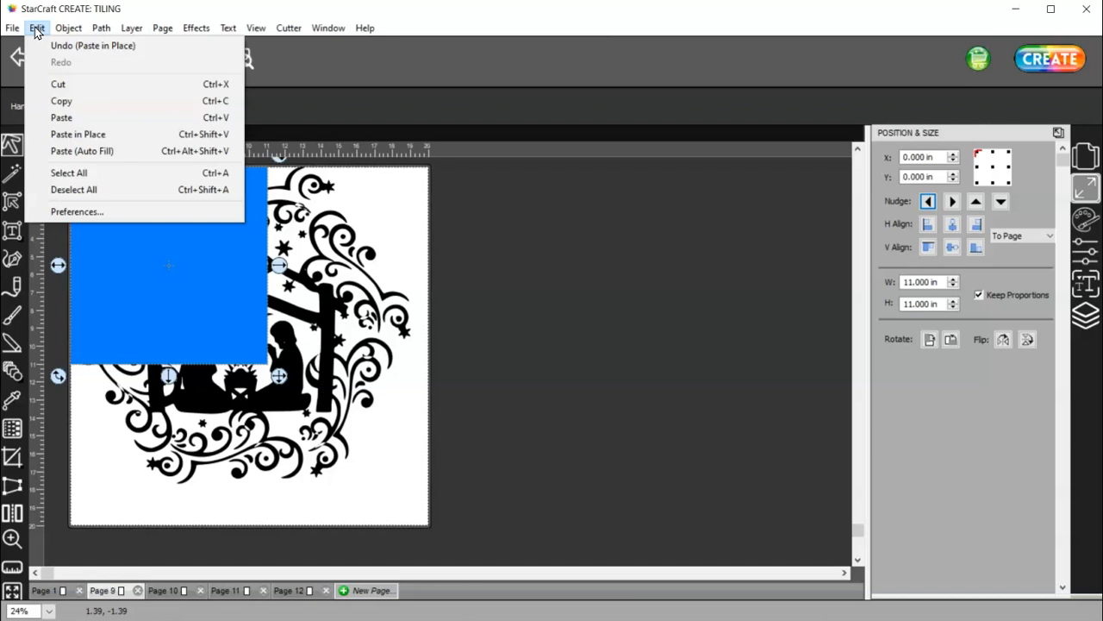
{"action": "left_click", "coordinate": [69, 27]}
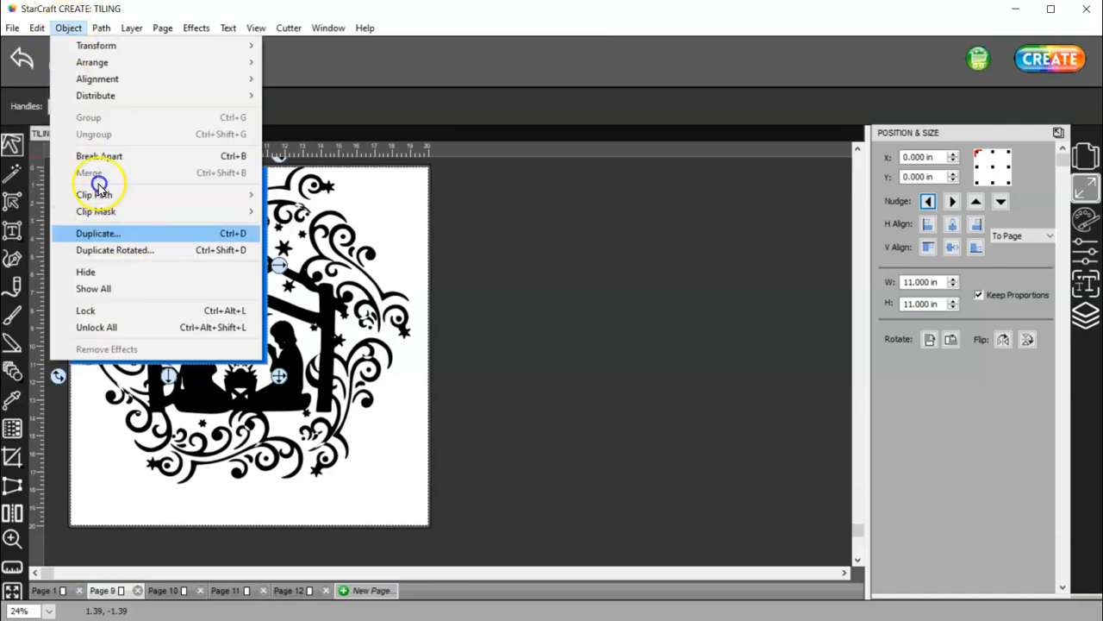
{"action": "left_click", "coordinate": [96, 233]}
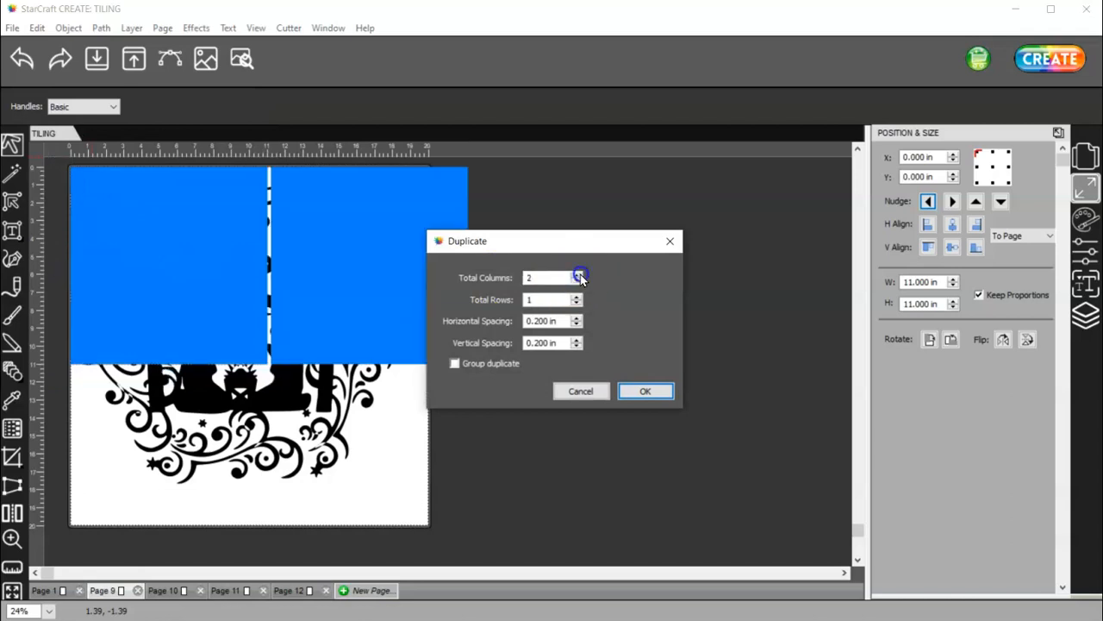
{"action": "left_click", "coordinate": [576, 296]}
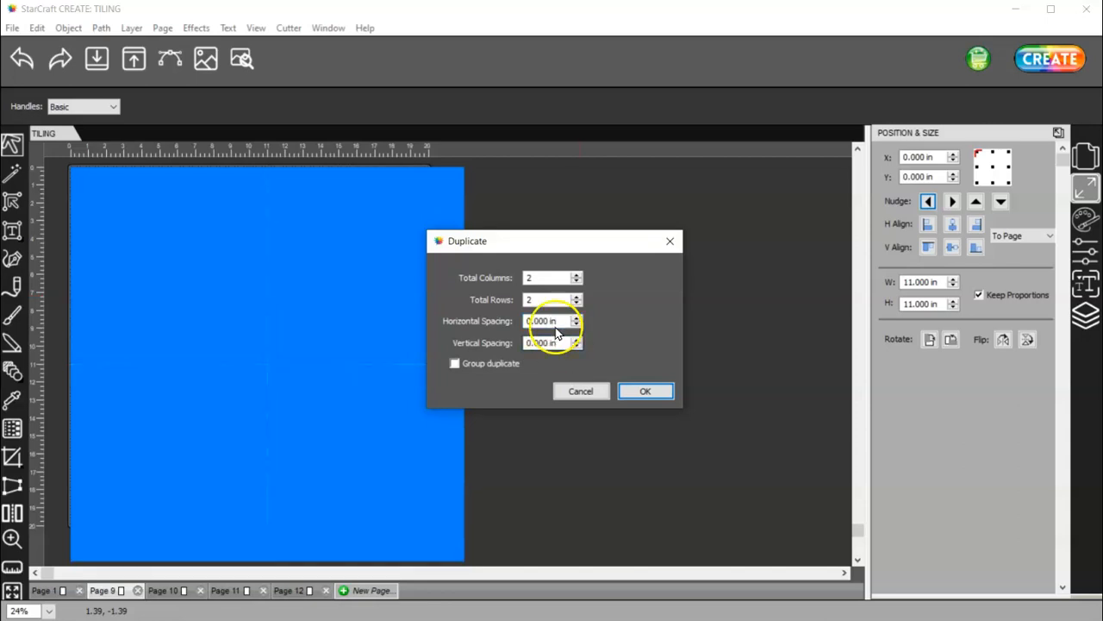
{"action": "mouse_move", "coordinate": [552, 379]}
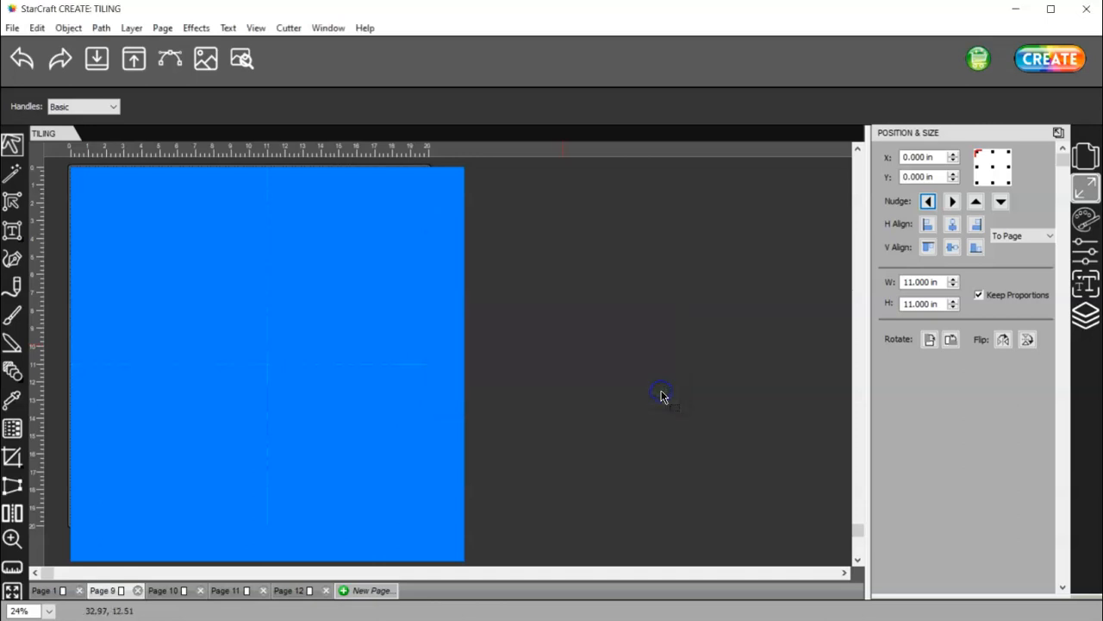
{"action": "mouse_move", "coordinate": [655, 412]}
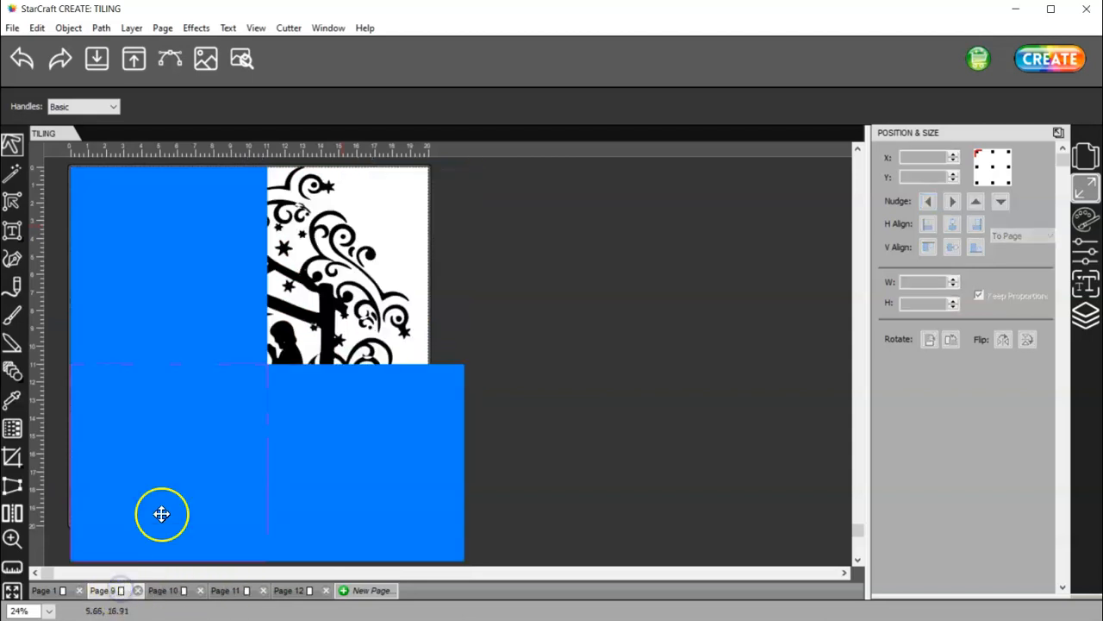
Step: Paste the nativity design in place on Page 11
{"action": "right_click", "coordinate": [162, 514]}
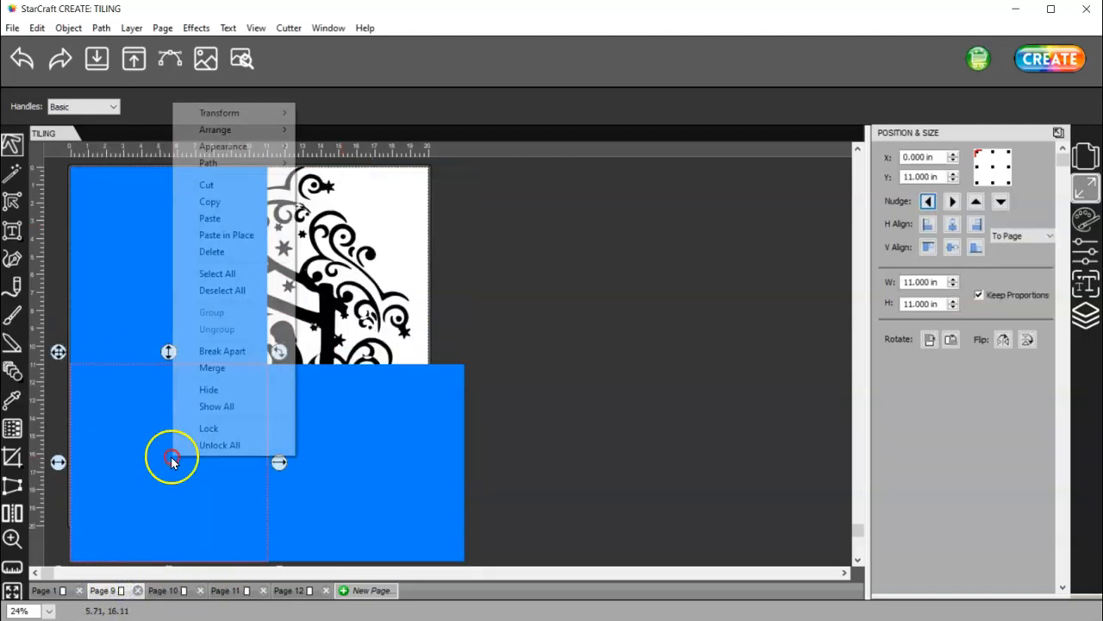
{"action": "mouse_move", "coordinate": [206, 184]}
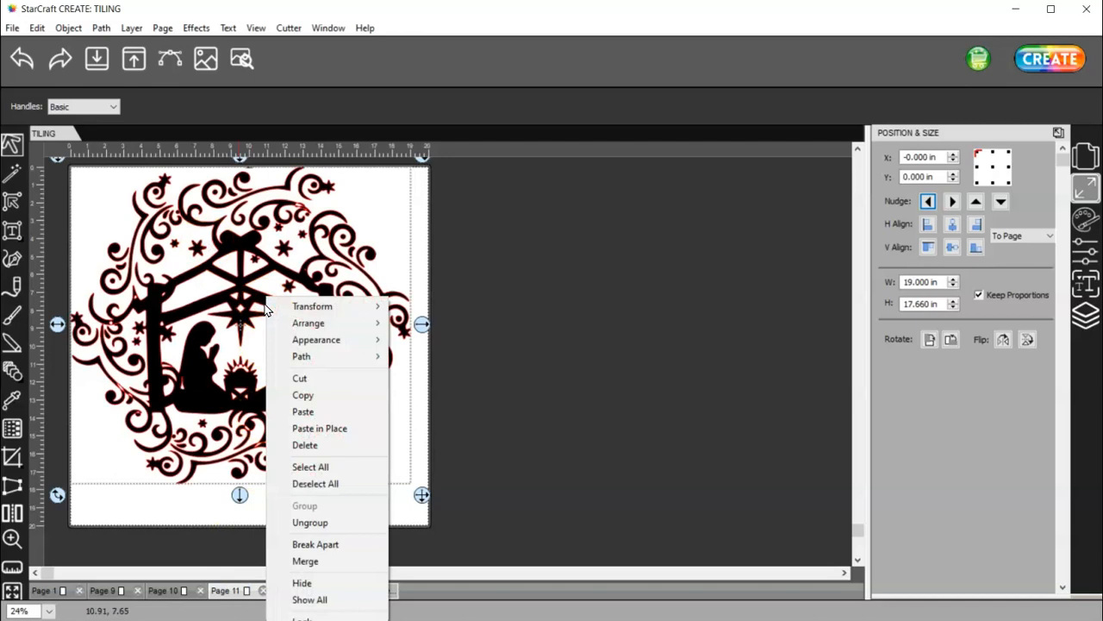
{"action": "mouse_move", "coordinate": [337, 427]}
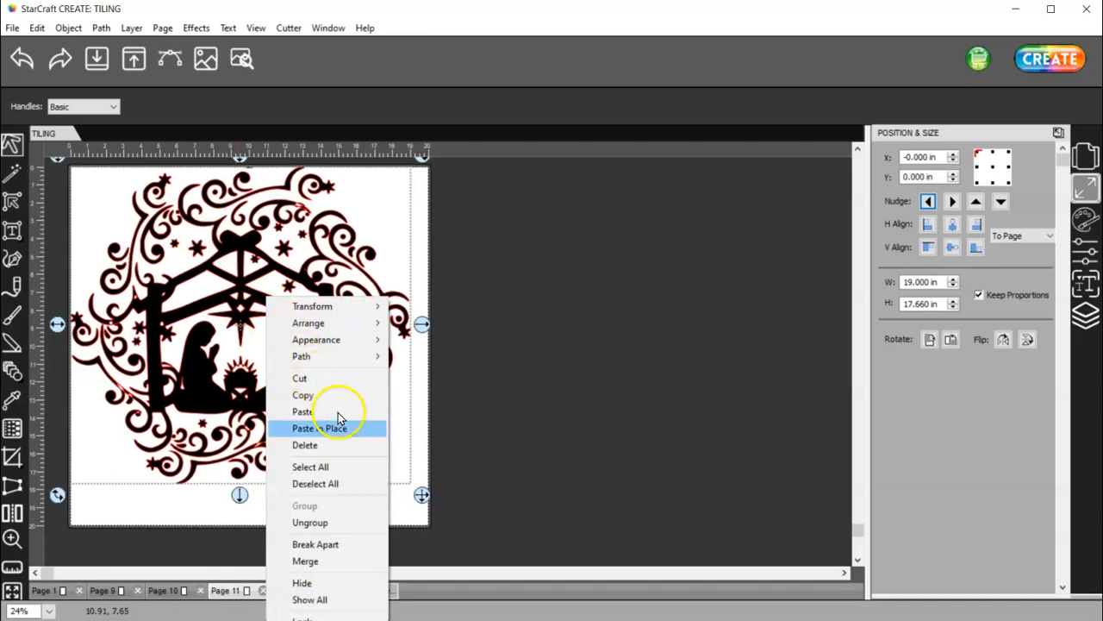
{"action": "left_click", "coordinate": [321, 427]}
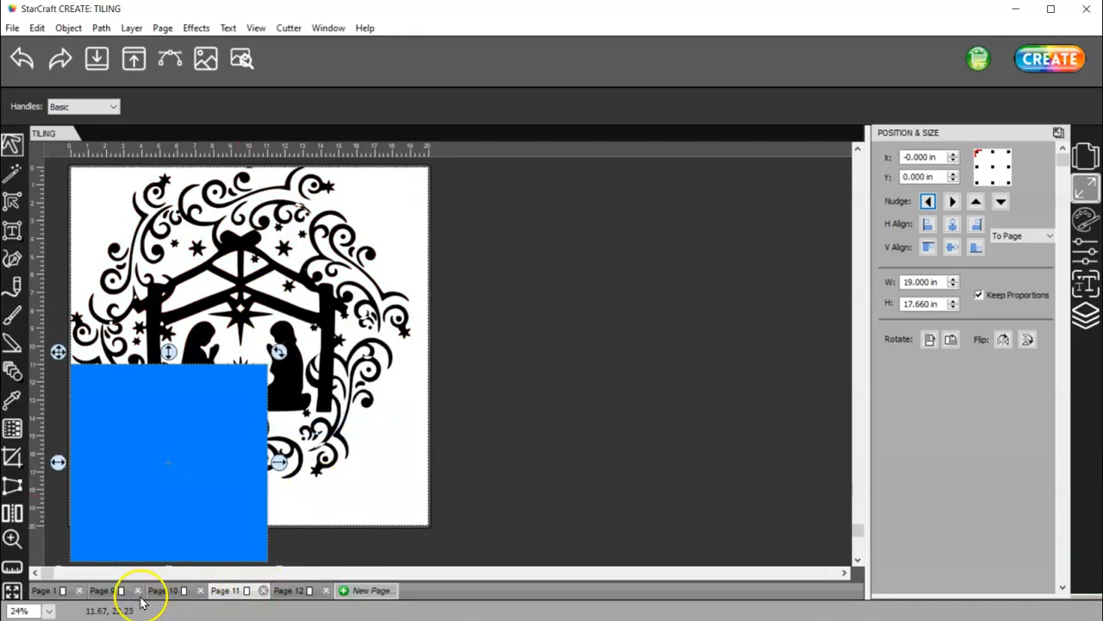
{"action": "left_click", "coordinate": [102, 590]}
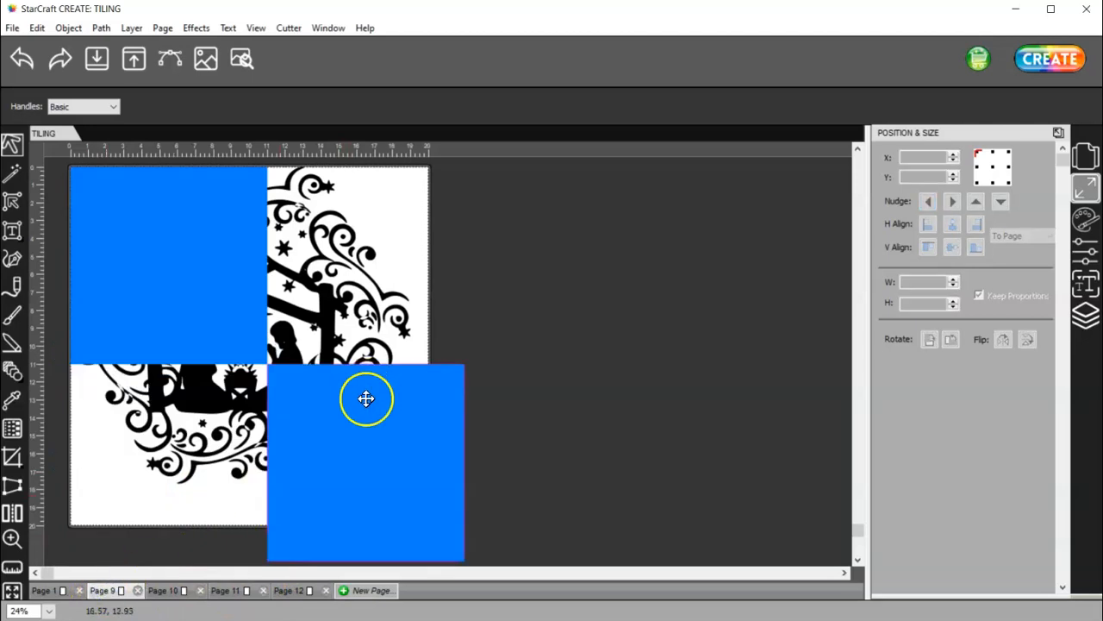
Step: Paste the nativity design in place on Page 12
{"action": "right_click", "coordinate": [366, 400]}
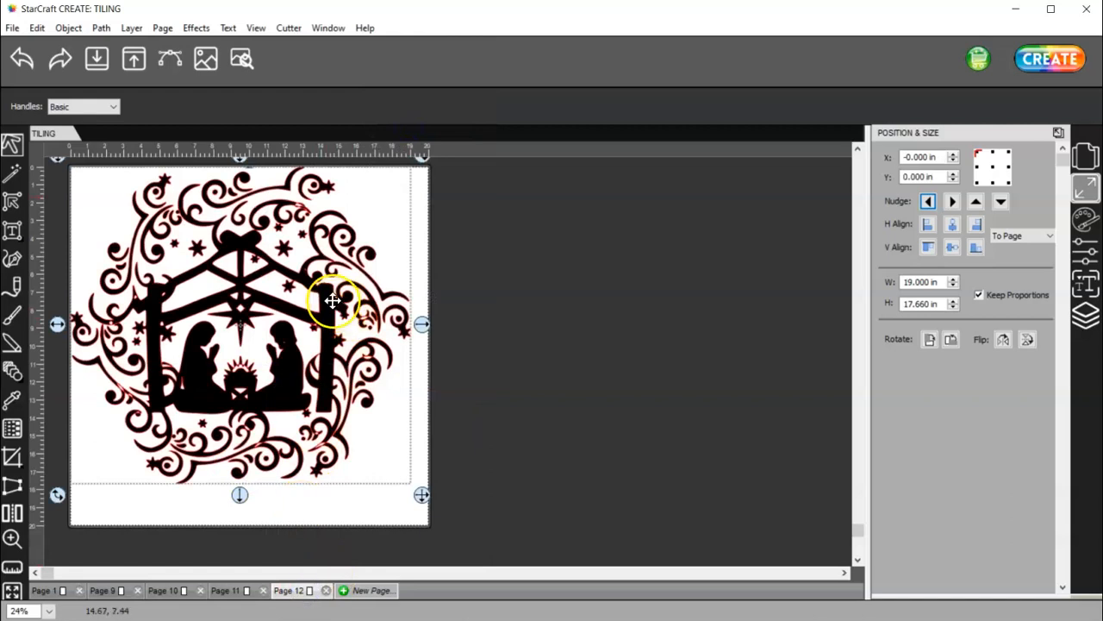
{"action": "right_click", "coordinate": [333, 300]}
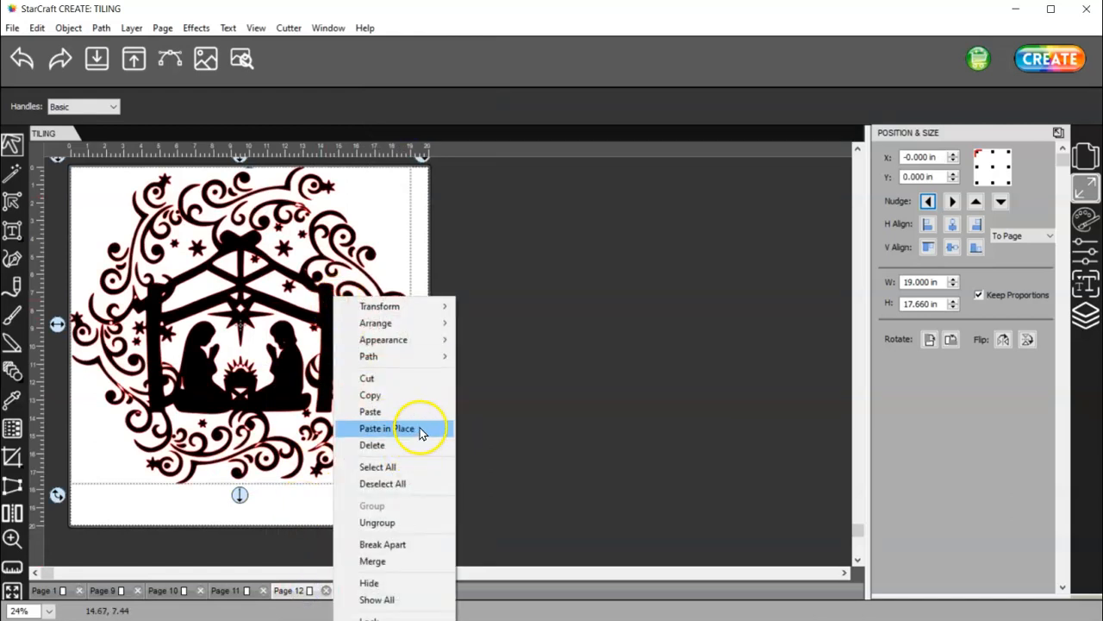
{"action": "left_click", "coordinate": [386, 428]}
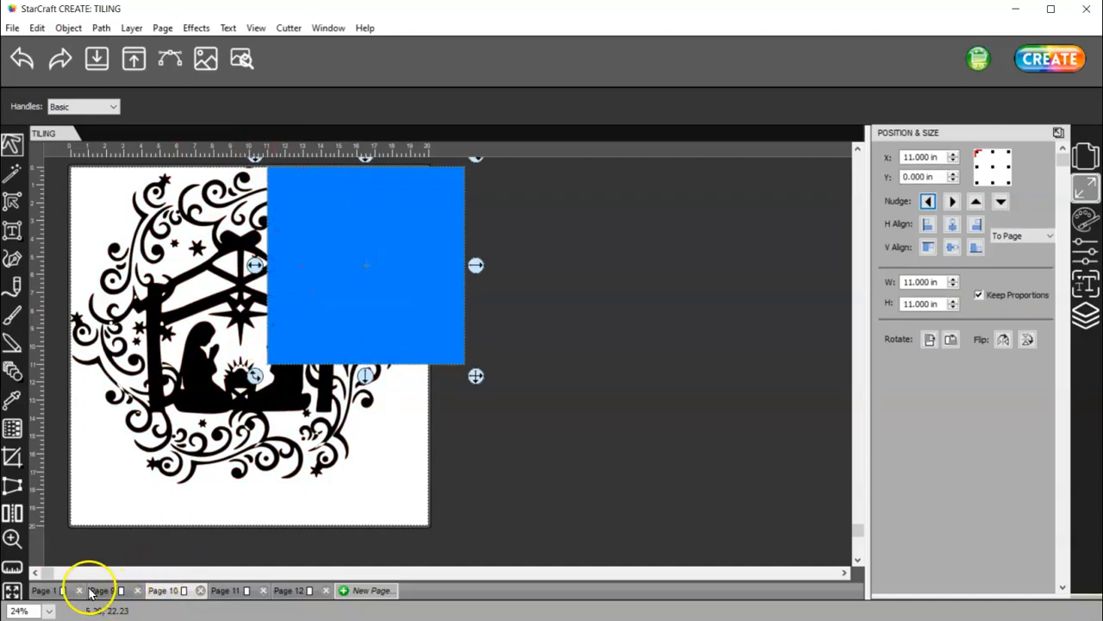
Step: Return to Page 9 and show its Layers panel with the square group and NATIVITY.svg
{"action": "left_click", "coordinate": [102, 590]}
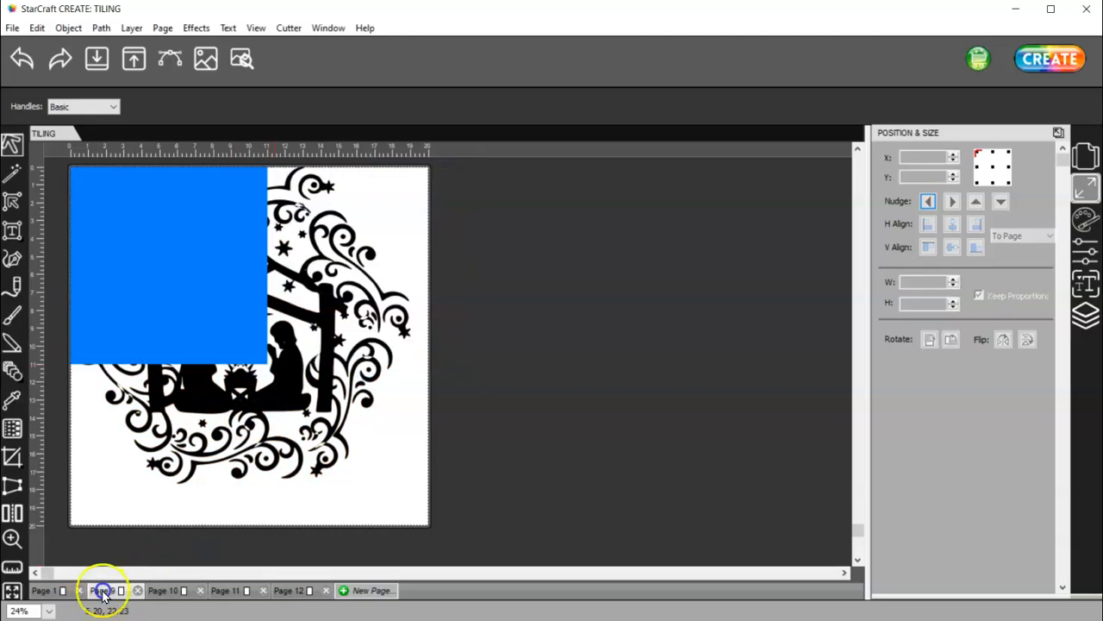
{"action": "left_click", "coordinate": [102, 589]}
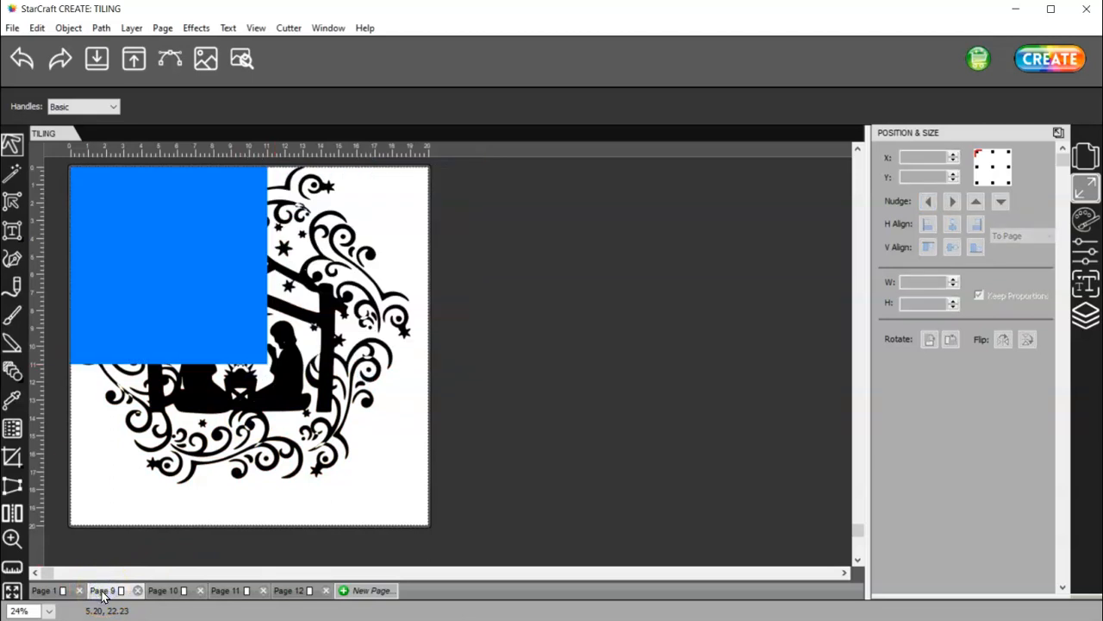
{"action": "left_click", "coordinate": [1086, 312]}
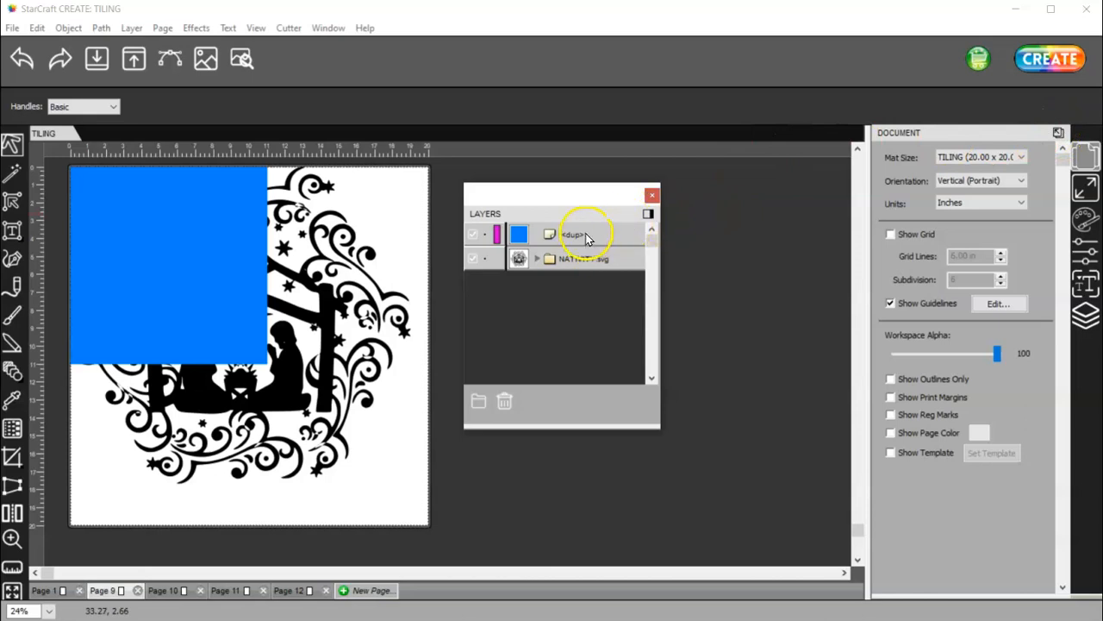
Step: Select the square and the nativity design together and bring up the Path operations
{"action": "left_click", "coordinate": [572, 234]}
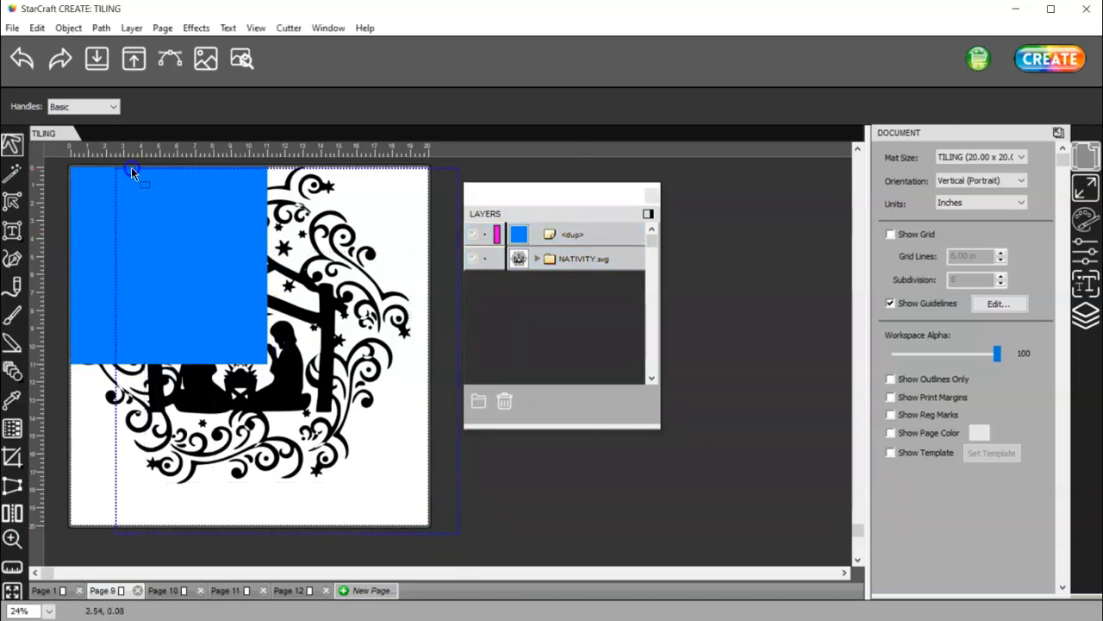
{"action": "left_click", "coordinate": [169, 259]}
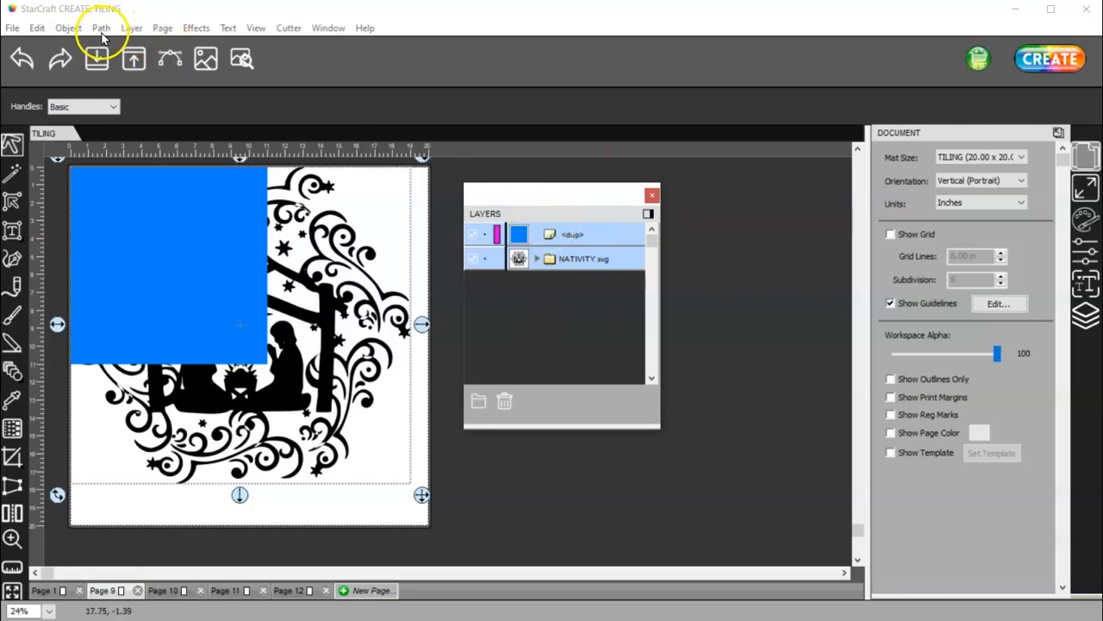
{"action": "left_click", "coordinate": [100, 28]}
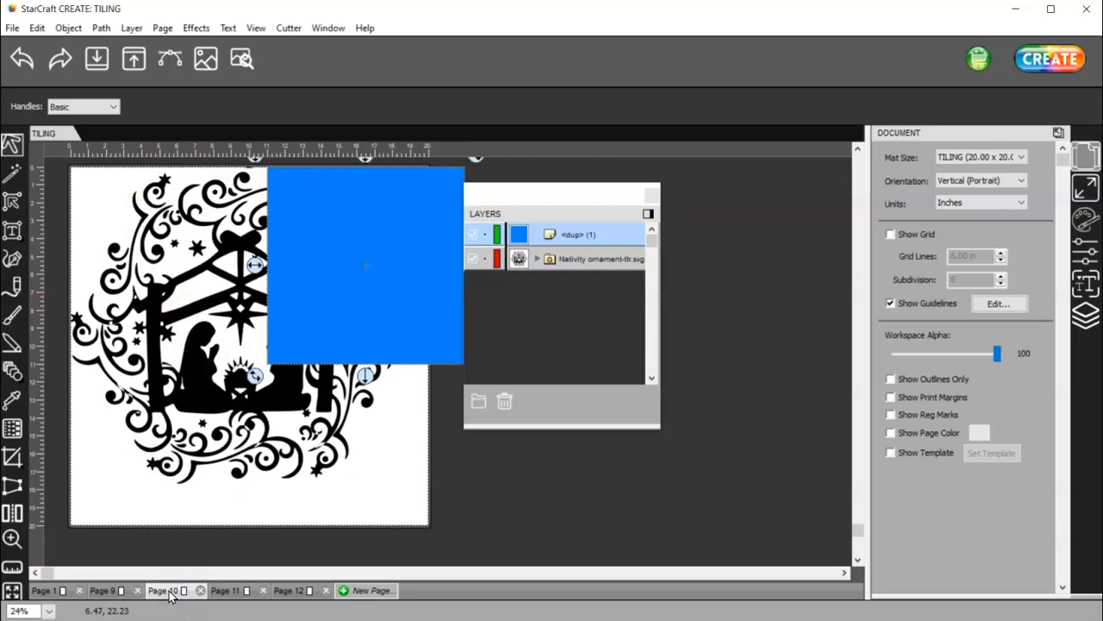
{"action": "mouse_move", "coordinate": [607, 259]}
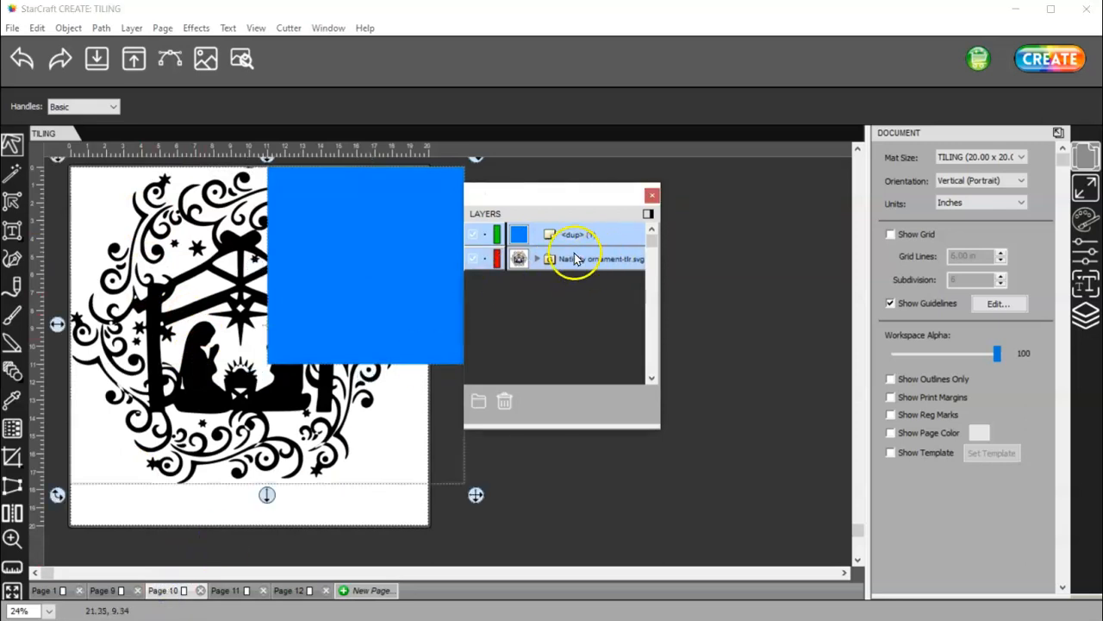
Step: Add the nativity design layer to the selection on Page 10
{"action": "left_click", "coordinate": [100, 28]}
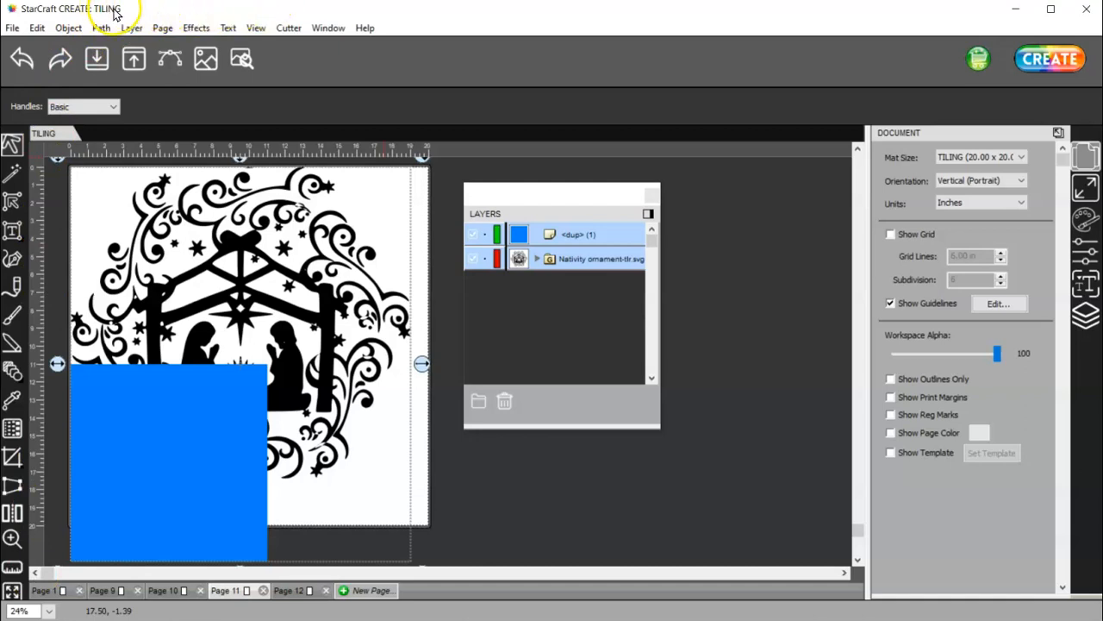
{"action": "mouse_move", "coordinate": [237, 14]}
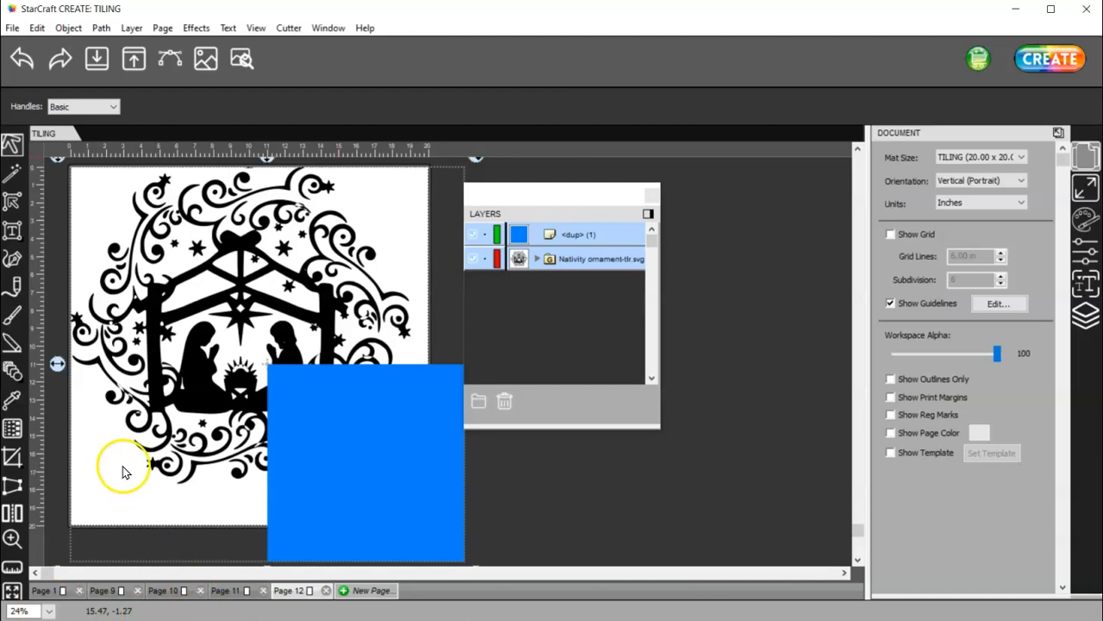
{"action": "mouse_move", "coordinate": [262, 198]}
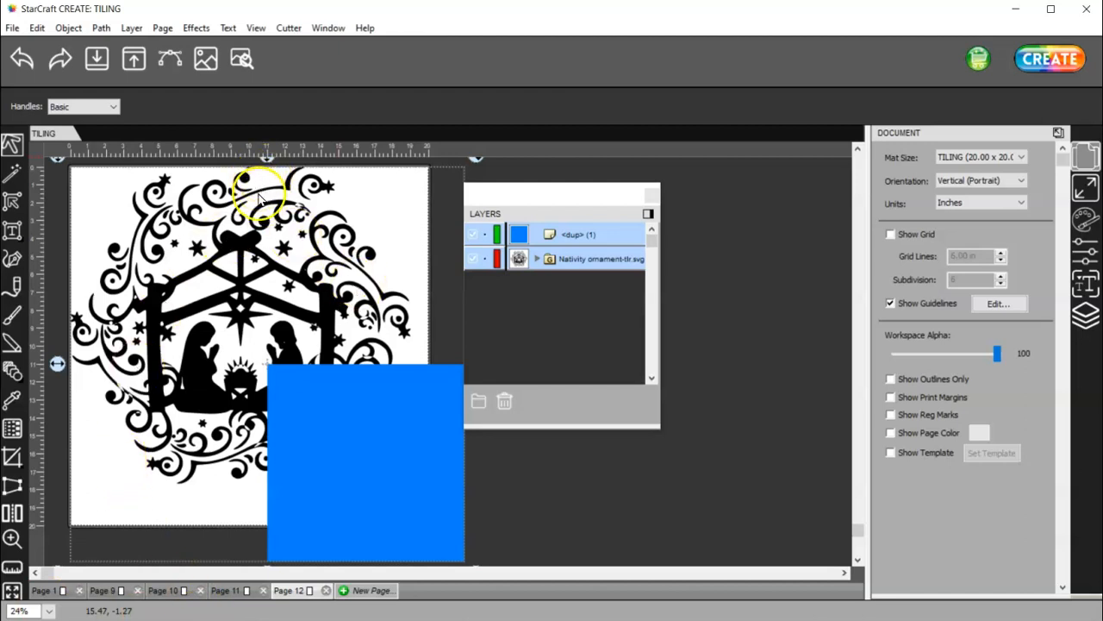
{"action": "mouse_move", "coordinate": [104, 446]}
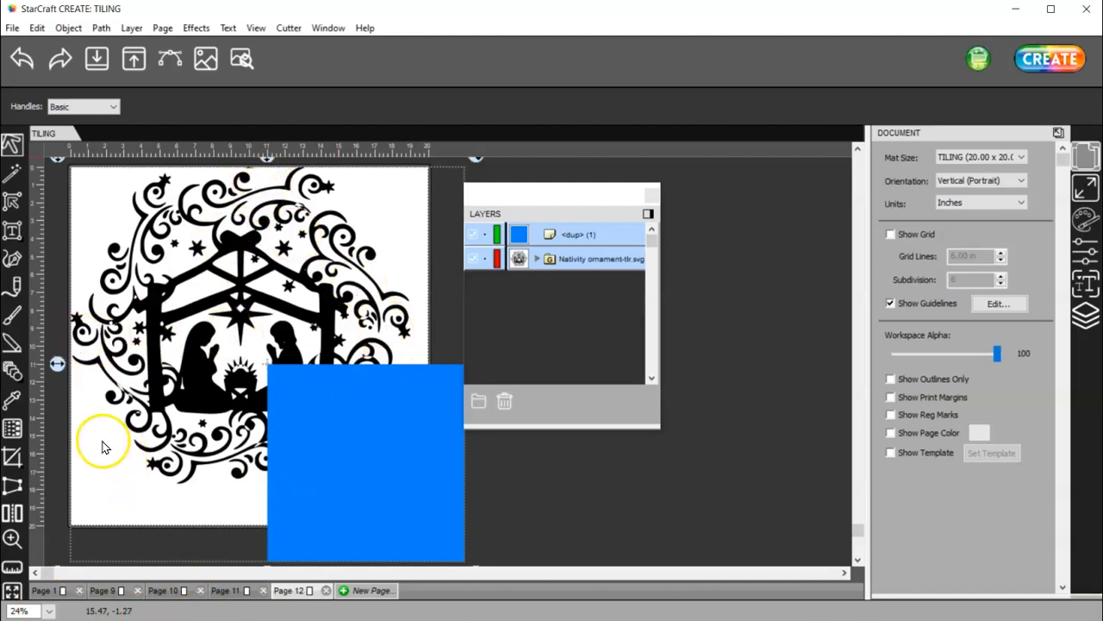
{"action": "mouse_move", "coordinate": [324, 534]}
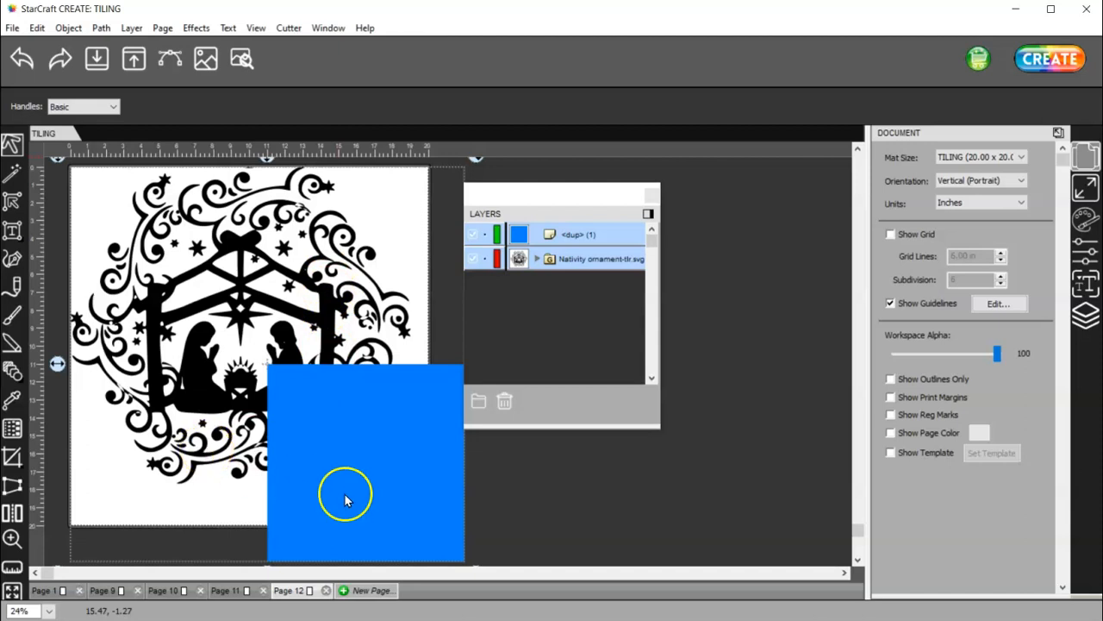
{"action": "mouse_move", "coordinate": [369, 514]}
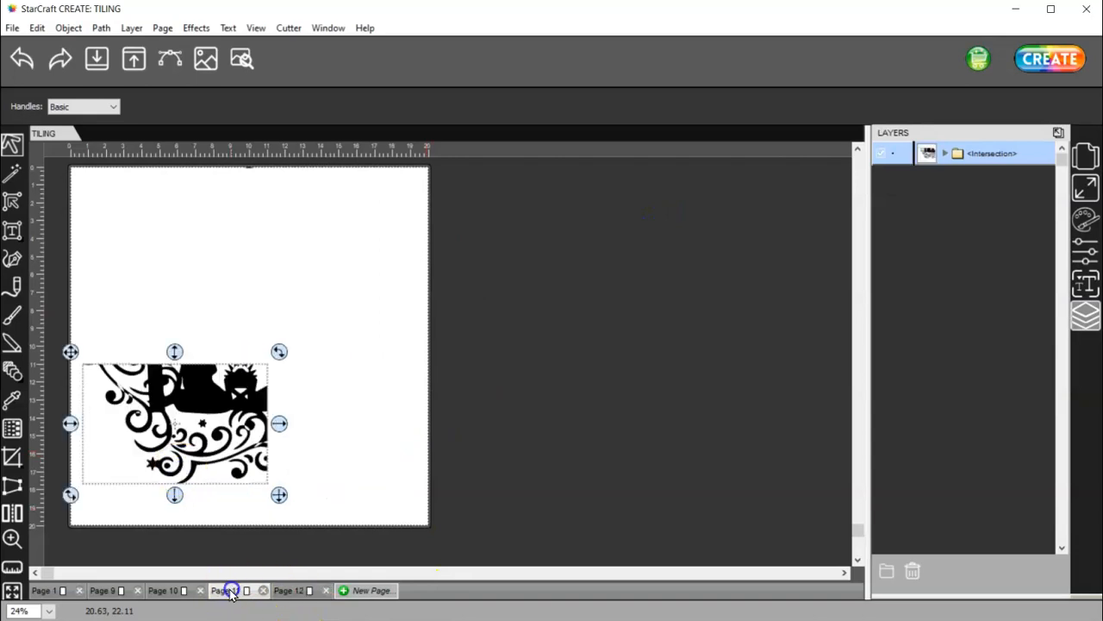
Step: Return to Page 9 showing its trimmed top-left quadrant of the design
{"action": "left_click", "coordinate": [105, 590]}
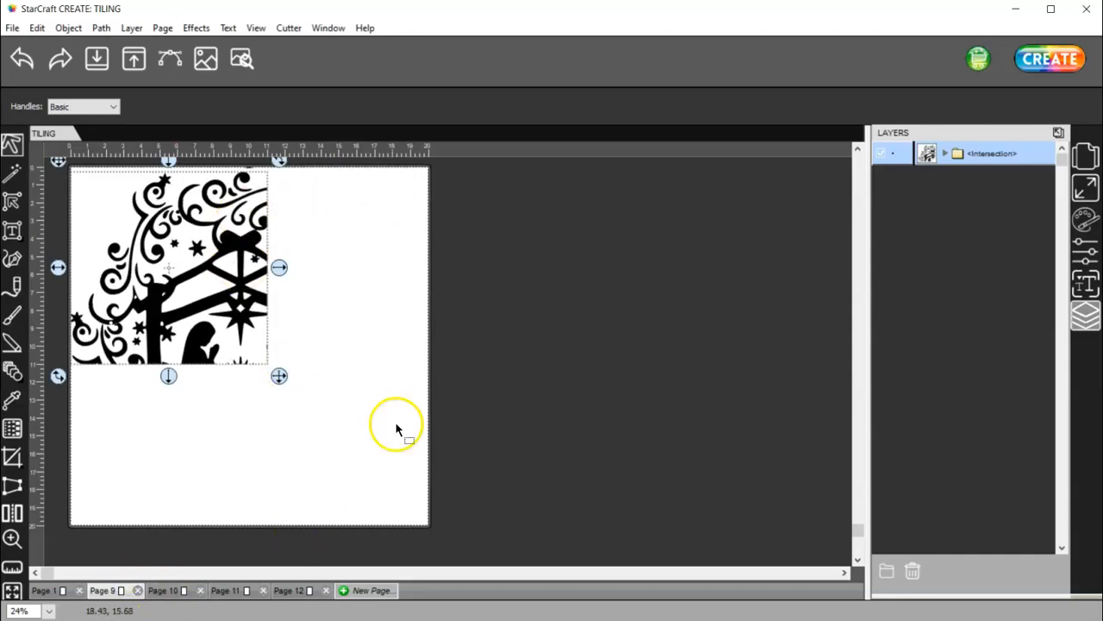
{"action": "mouse_move", "coordinate": [142, 465]}
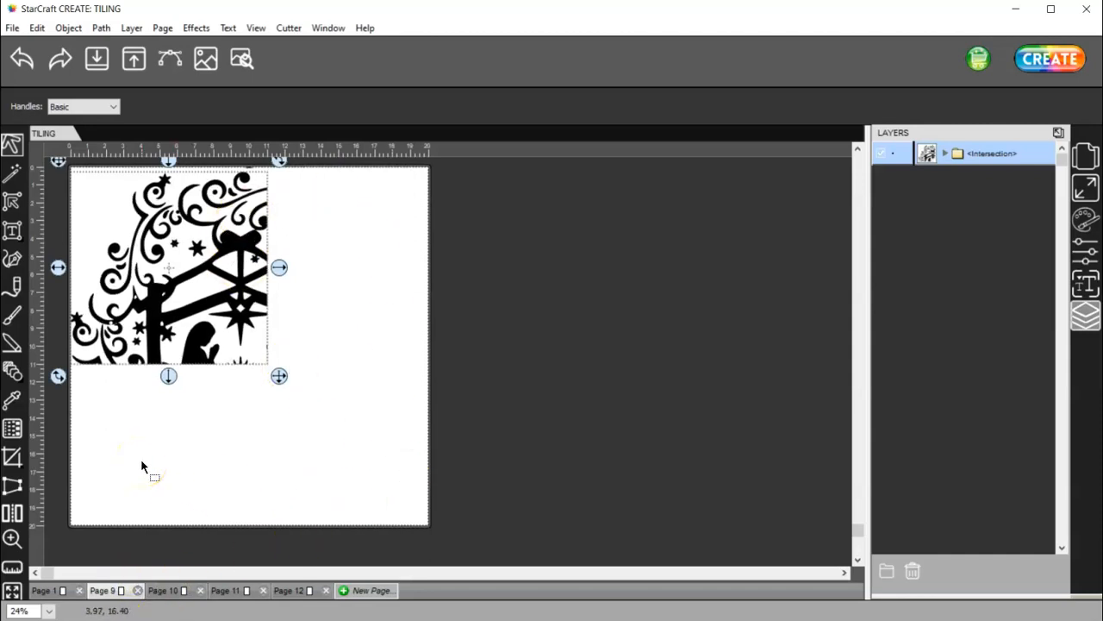